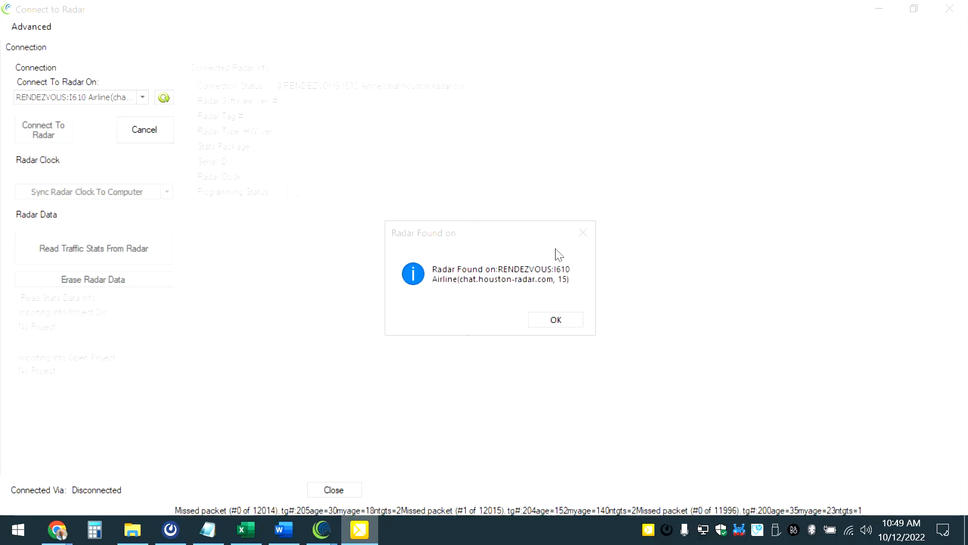
{"action": "mouse_move", "coordinate": [586, 234]}
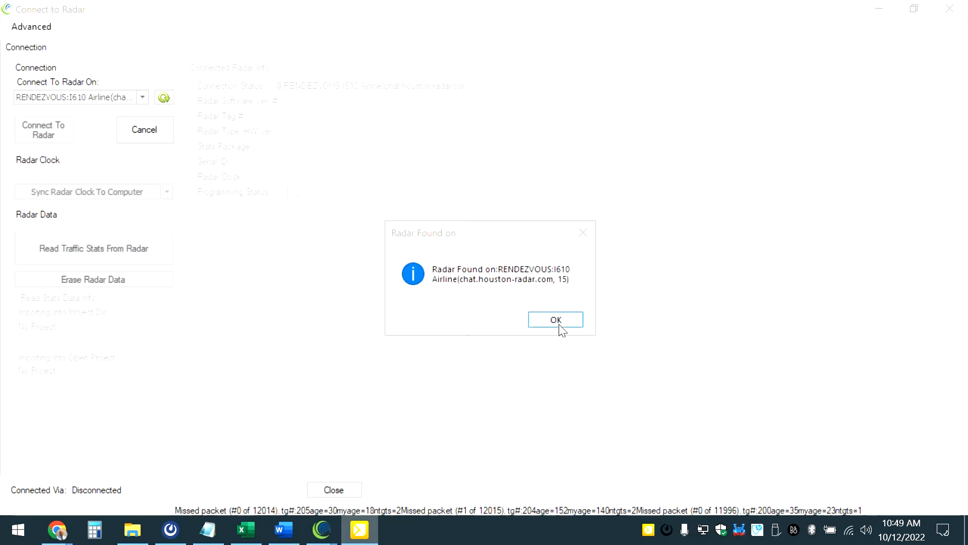
- Acknowledge the 'Radar Found' message and dismiss the Radar System Information dialog
{"action": "left_click", "coordinate": [555, 319]}
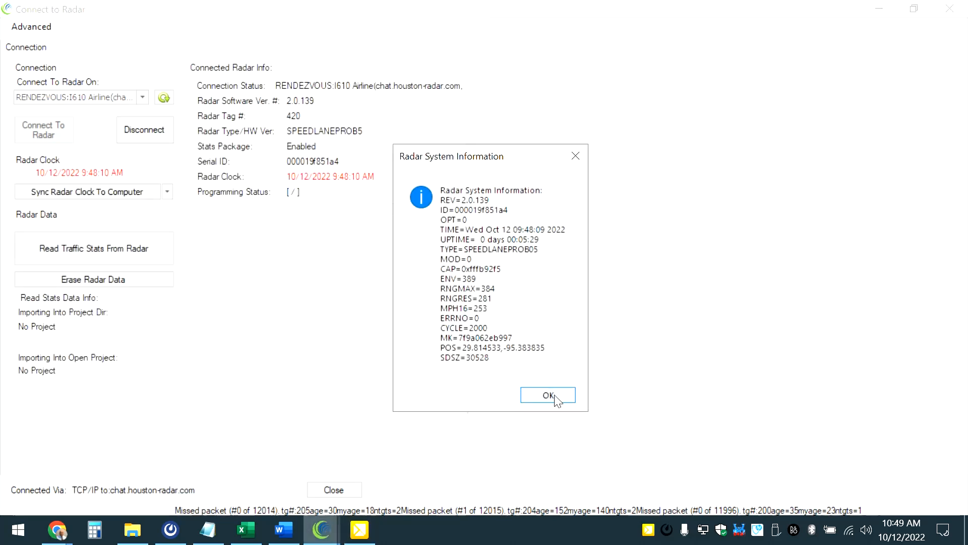
{"action": "left_click", "coordinate": [547, 395]}
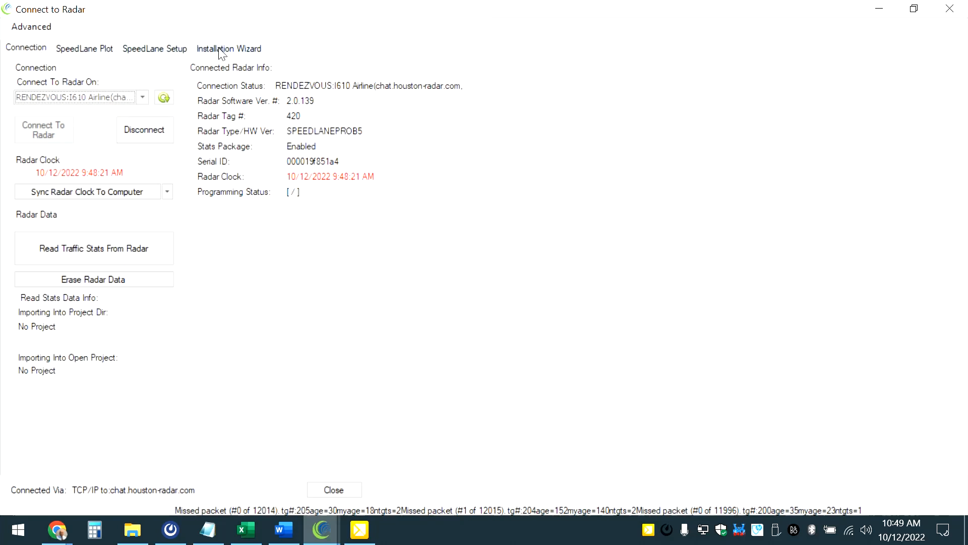
- Switch to the Installation Wizard tab to show the SpeedLane Setup Wizard
{"action": "left_click", "coordinate": [229, 48]}
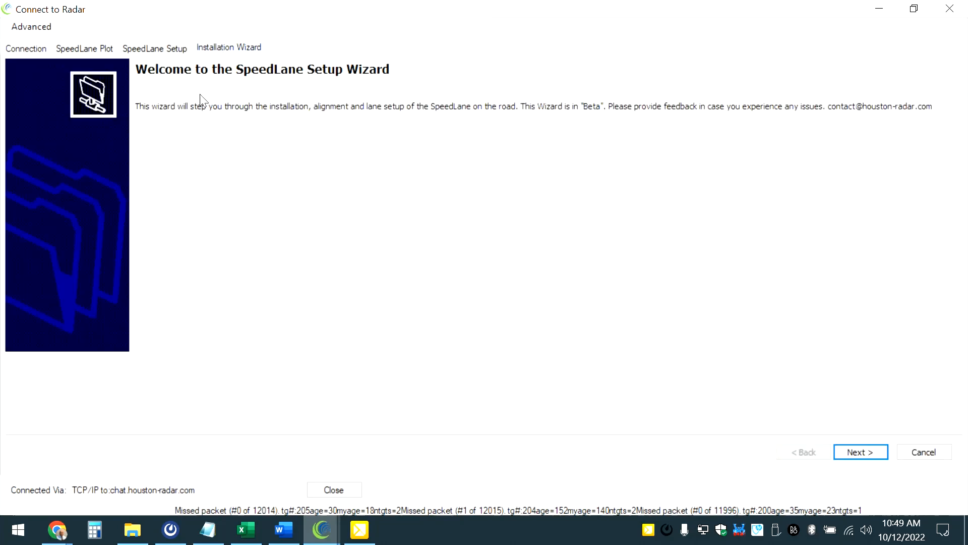
{"action": "mouse_move", "coordinate": [733, 391]}
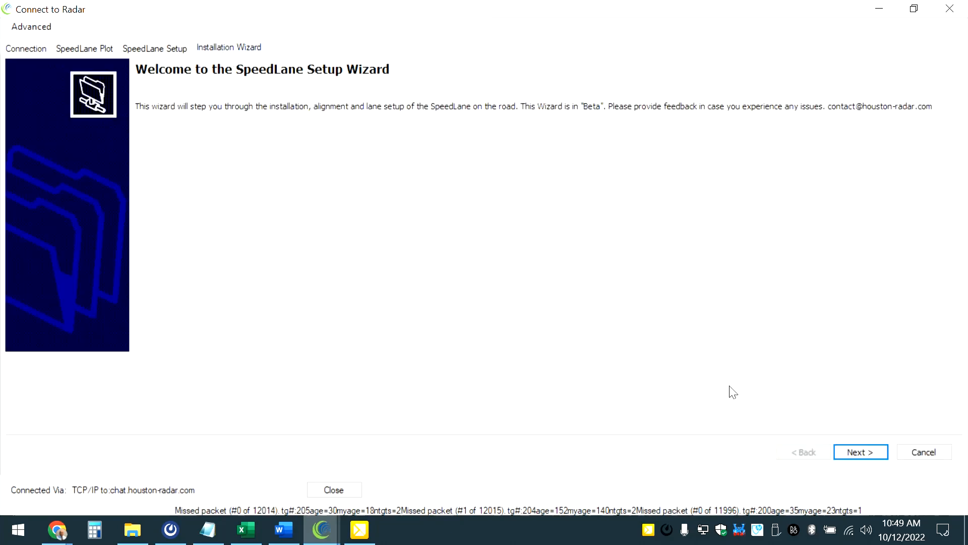
{"action": "mouse_move", "coordinate": [882, 462]}
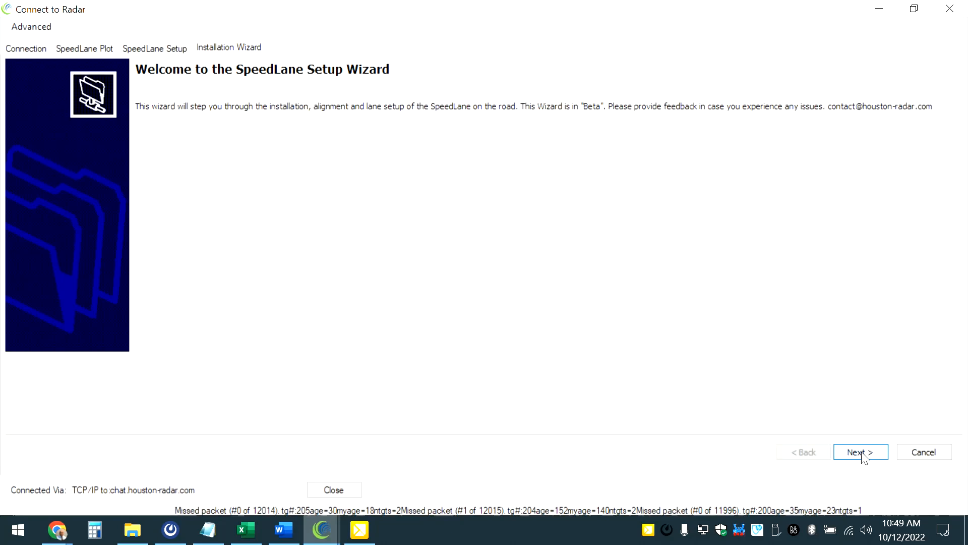
- Advance to Step 1 Pre Check and confirm the radar clock and mph units
{"action": "left_click", "coordinate": [861, 452]}
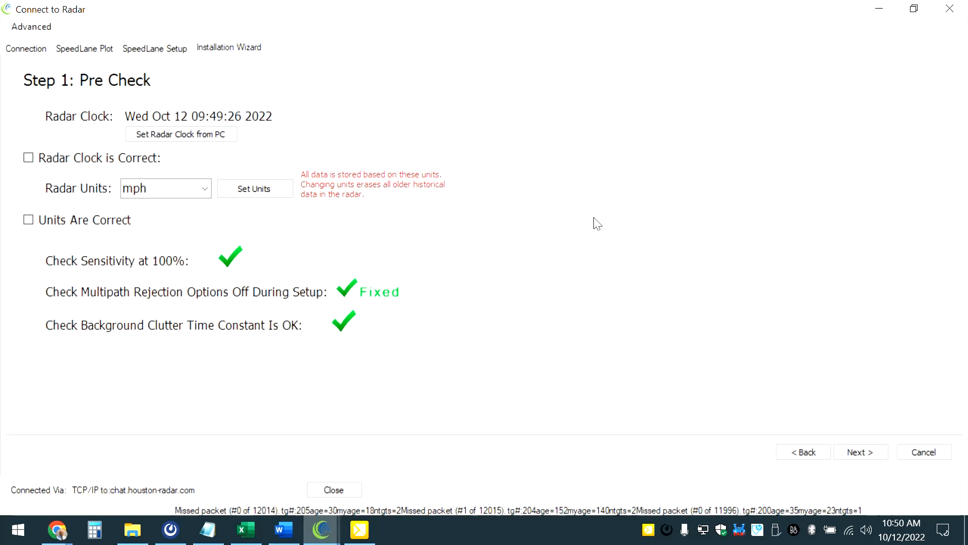
{"action": "mouse_move", "coordinate": [166, 224]}
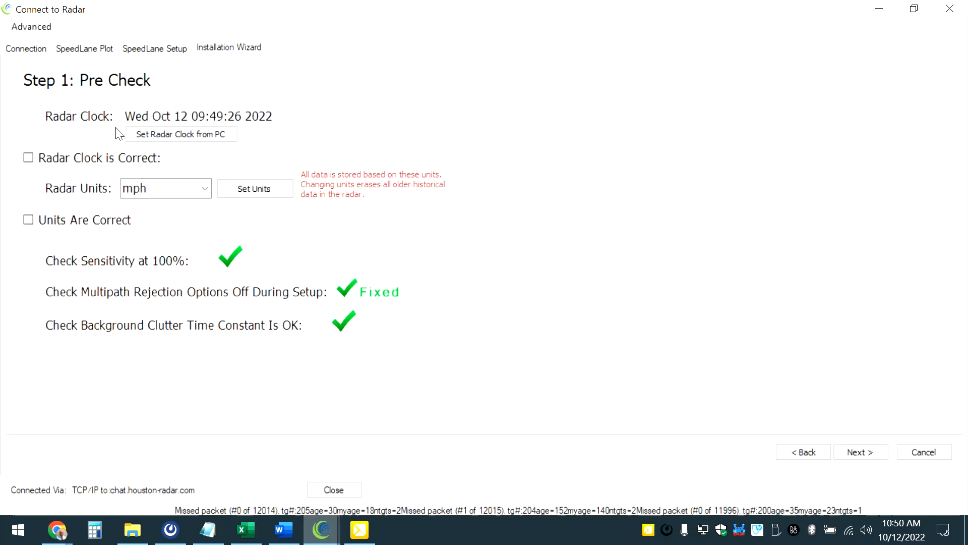
{"action": "mouse_move", "coordinate": [204, 130]}
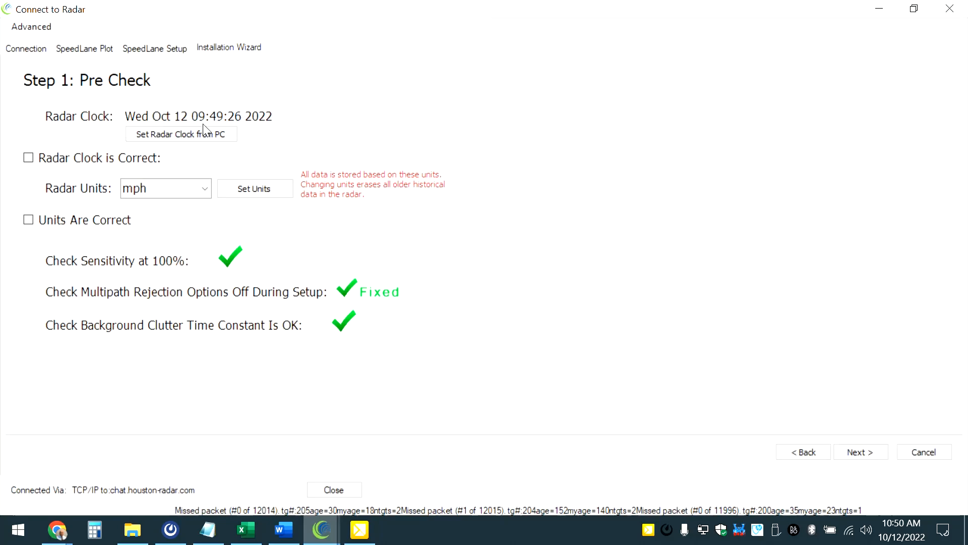
{"action": "mouse_move", "coordinate": [212, 129]}
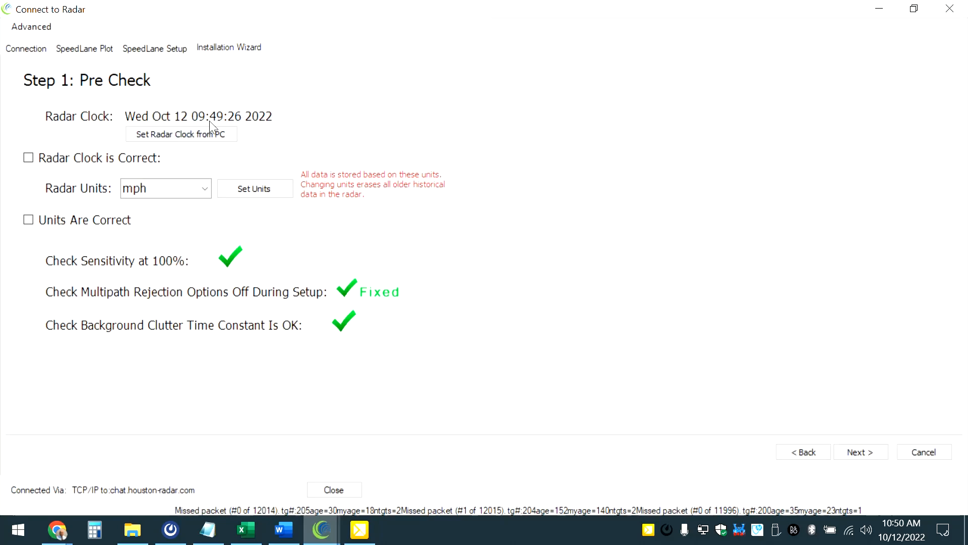
{"action": "mouse_move", "coordinate": [225, 127]}
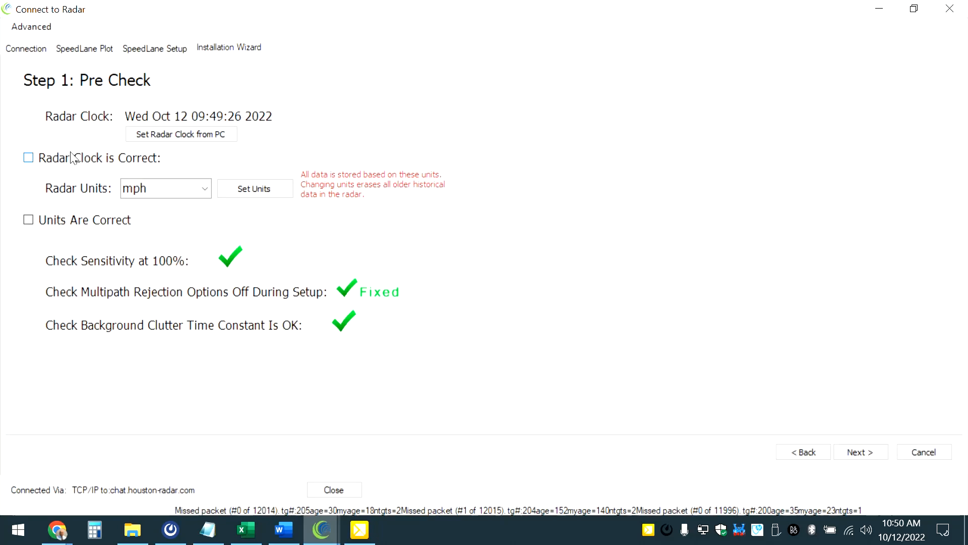
{"action": "left_click", "coordinate": [28, 158]}
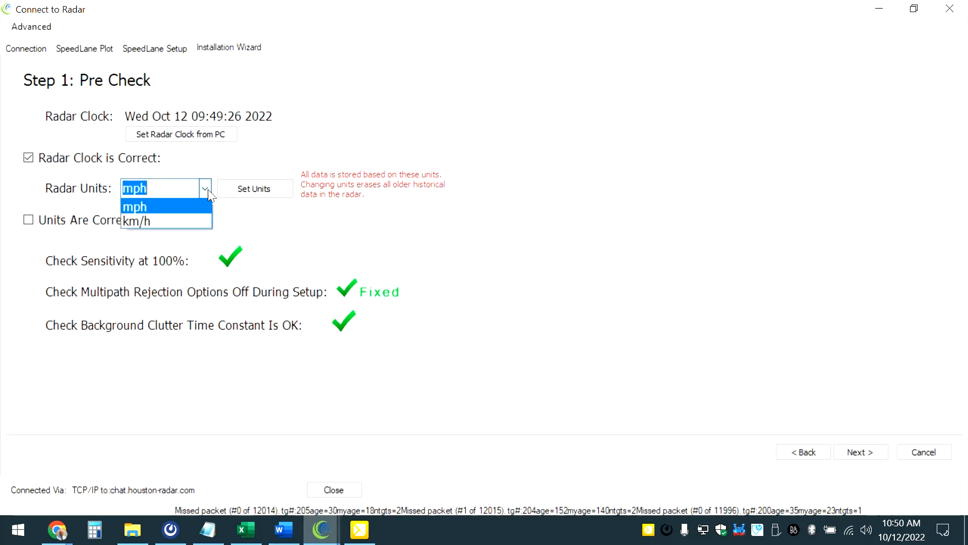
{"action": "left_click", "coordinate": [135, 207]}
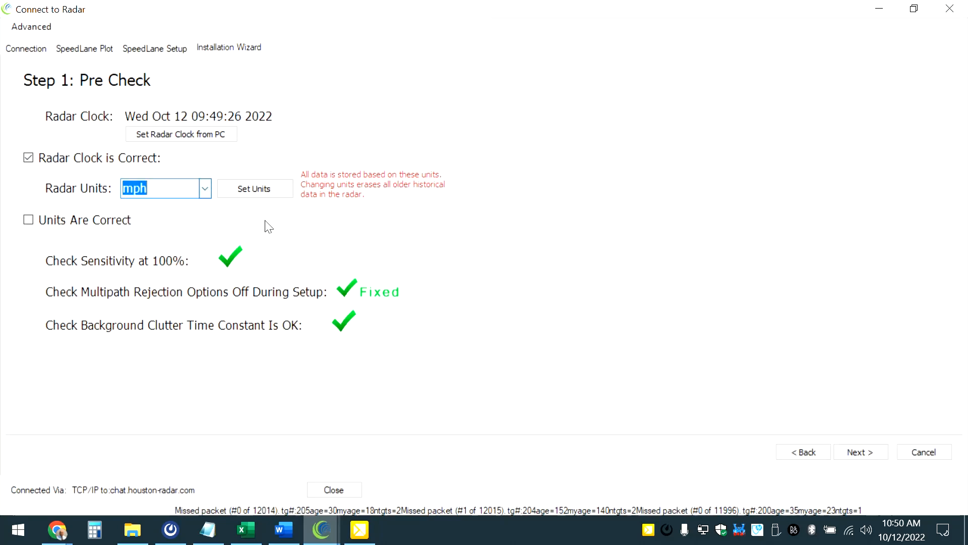
{"action": "left_click", "coordinate": [28, 220]}
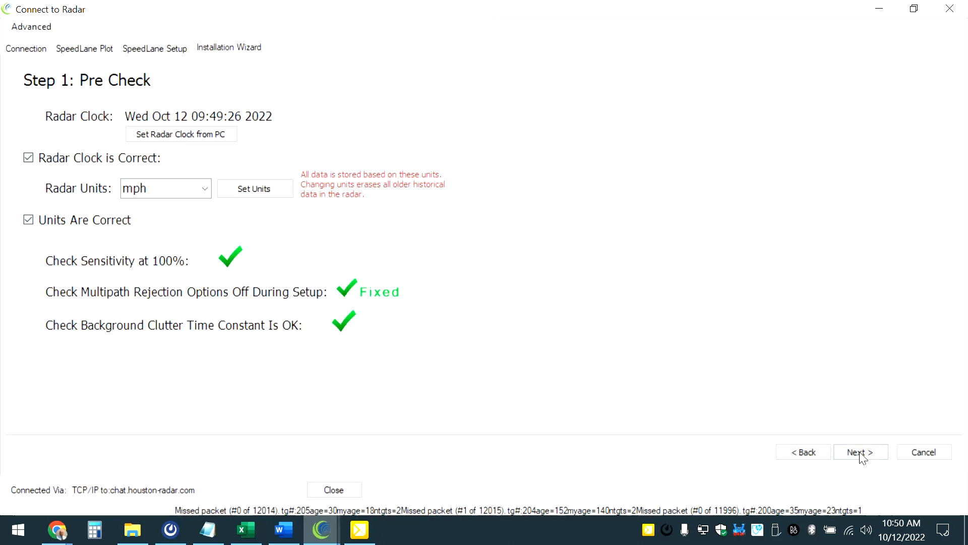
- Move to Step 2 and confirm lanes are visible and the + marker is within them
{"action": "left_click", "coordinate": [861, 452]}
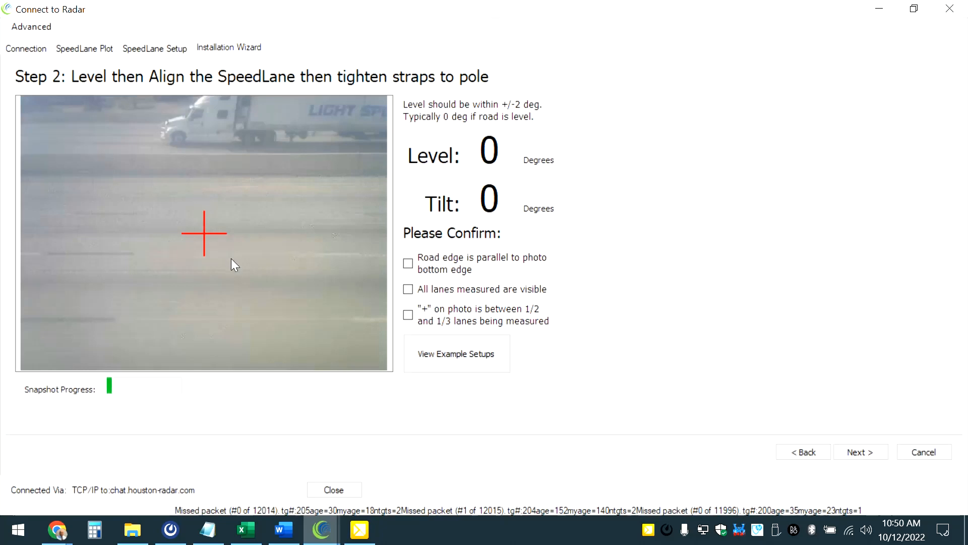
{"action": "mouse_move", "coordinate": [230, 232]}
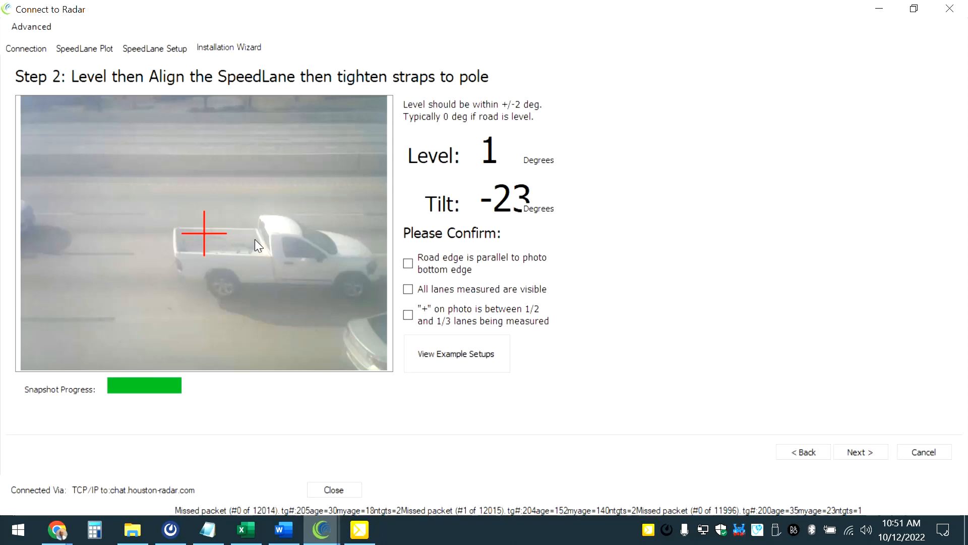
{"action": "mouse_move", "coordinate": [498, 258]}
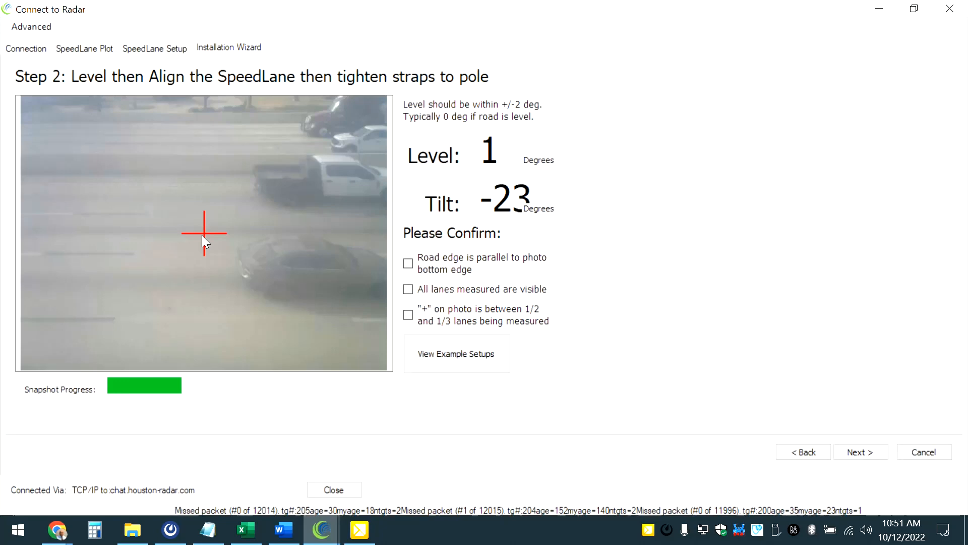
{"action": "left_click", "coordinate": [408, 289]}
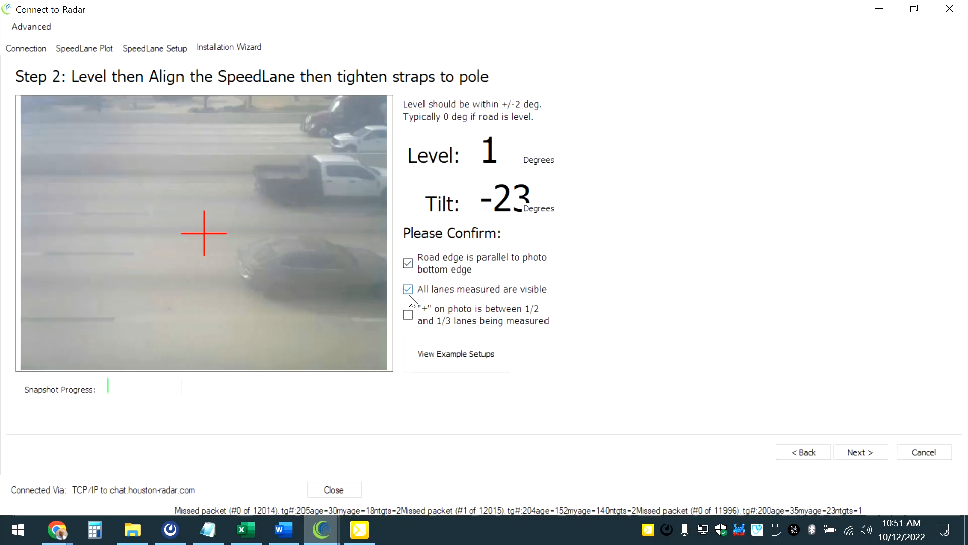
{"action": "left_click", "coordinate": [407, 315]}
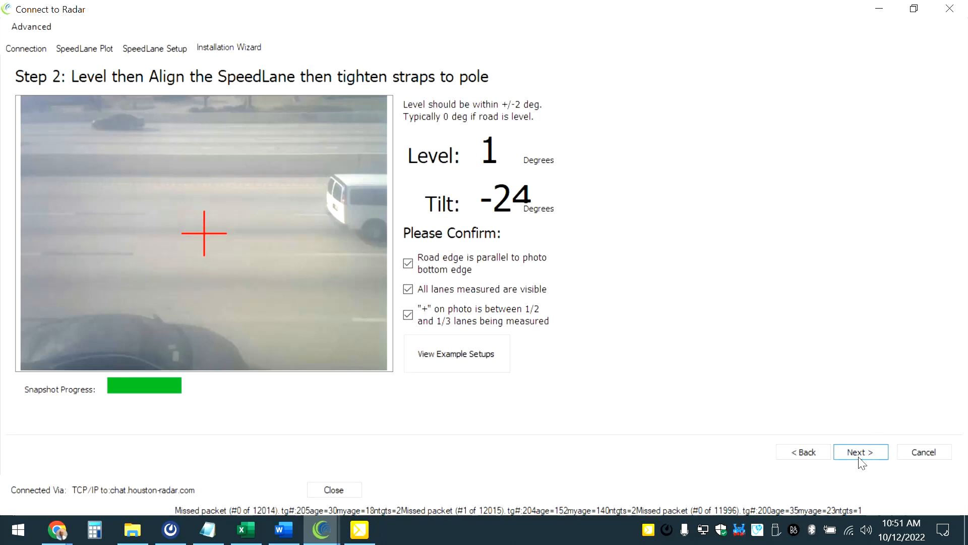
- On Step 3, confirm the radar is secured and the area in front is clear, then continue
{"action": "left_click", "coordinate": [861, 452]}
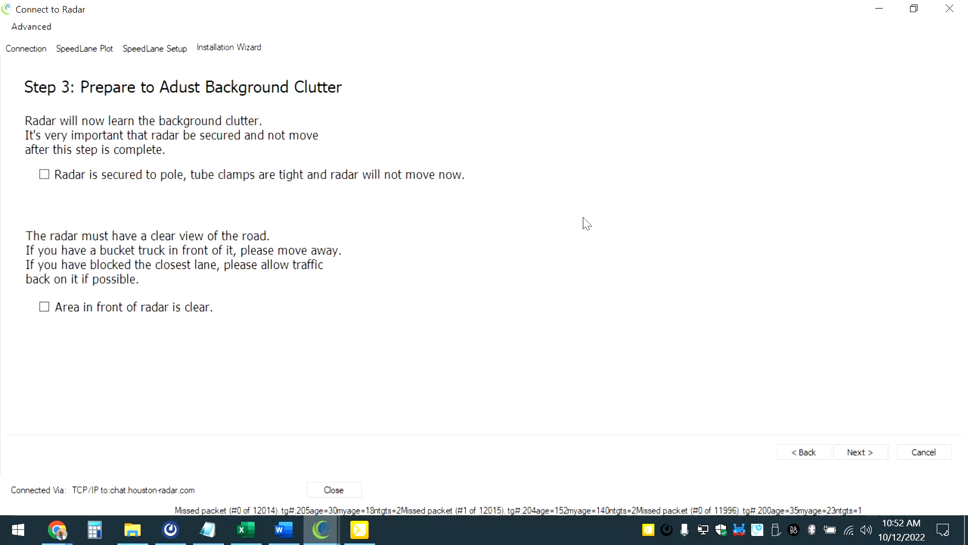
{"action": "left_click", "coordinate": [43, 175]}
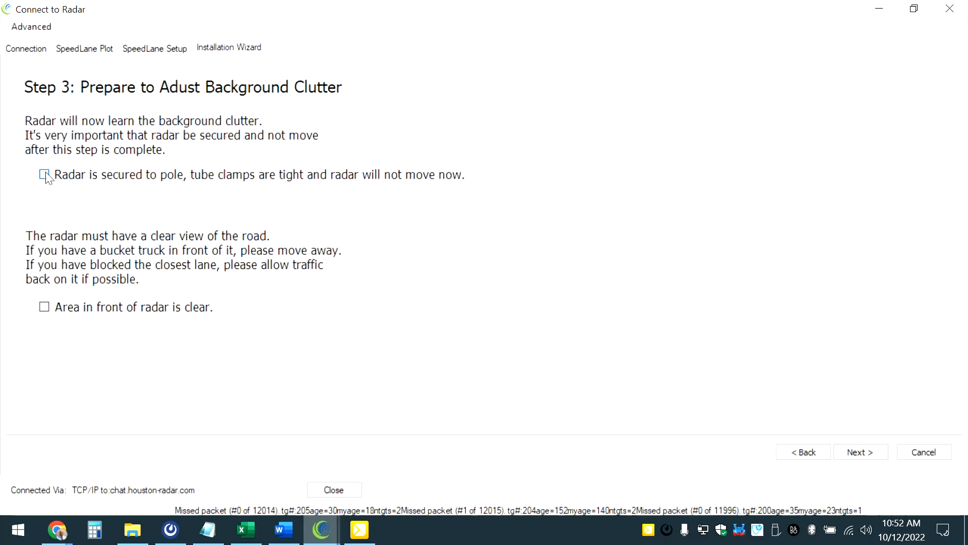
{"action": "left_click", "coordinate": [44, 175]}
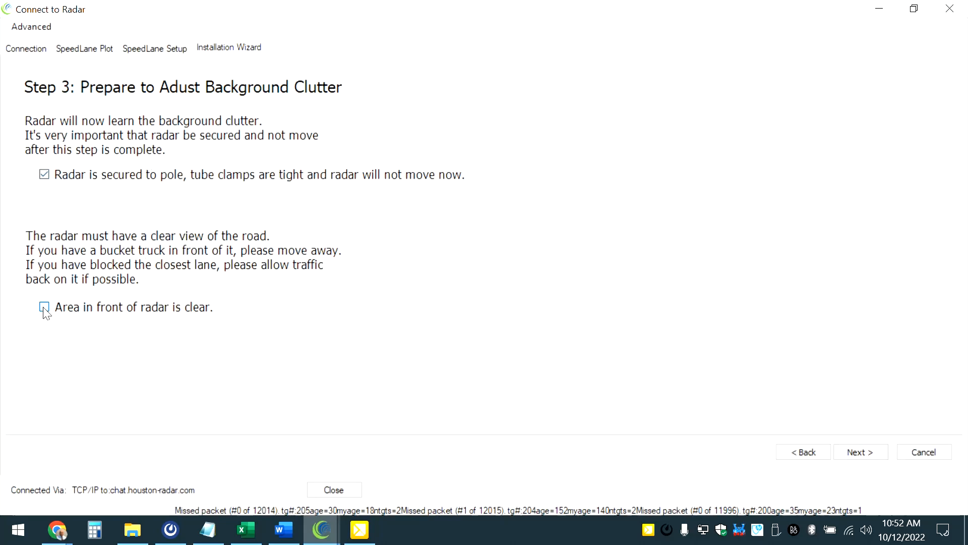
{"action": "left_click", "coordinate": [44, 306]}
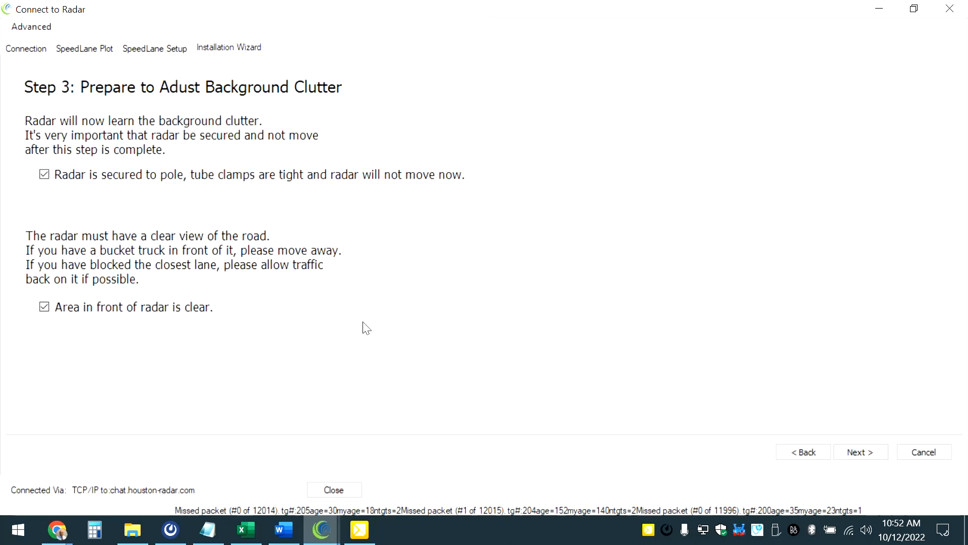
{"action": "left_click", "coordinate": [861, 451]}
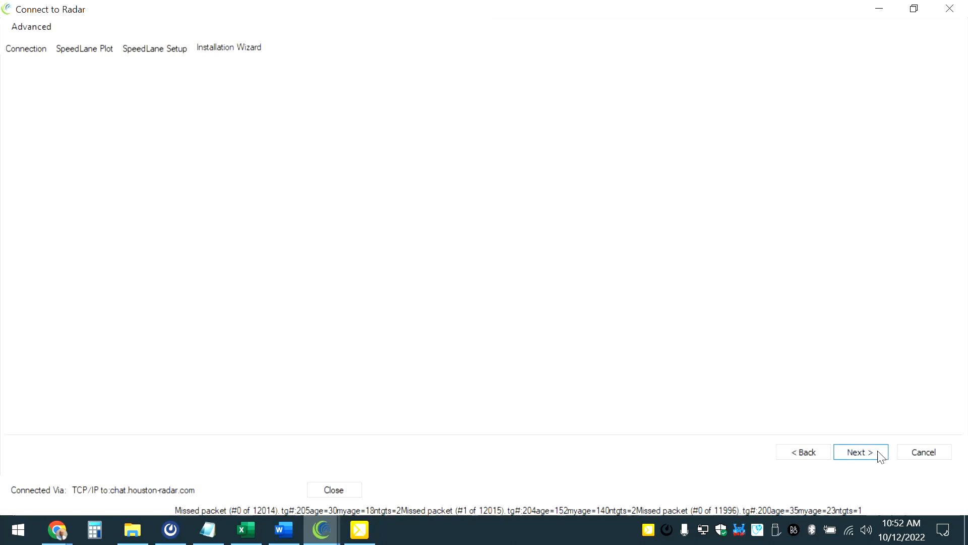
- Step past the completed background clutter adjustment to Step 5, Setup Lanes
{"action": "left_click", "coordinate": [861, 452]}
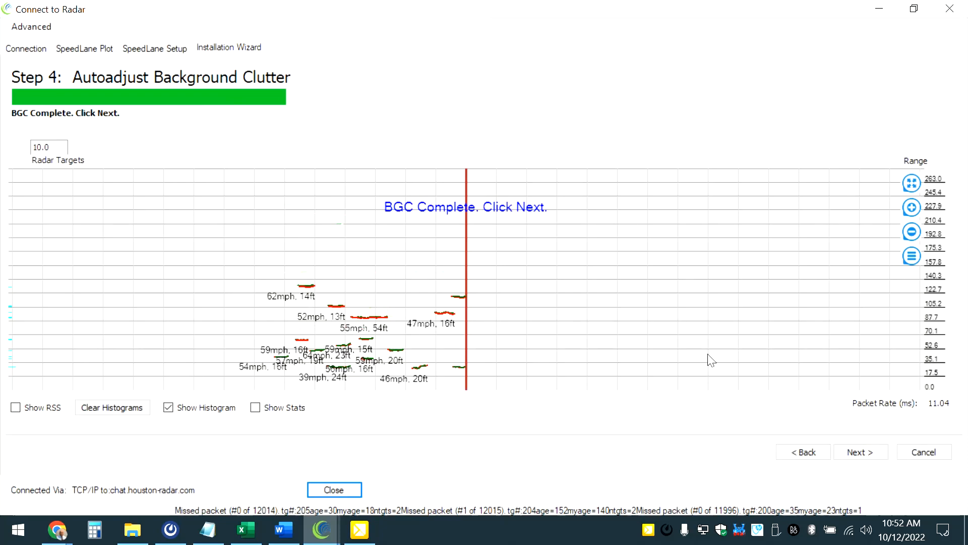
{"action": "left_click", "coordinate": [861, 452]}
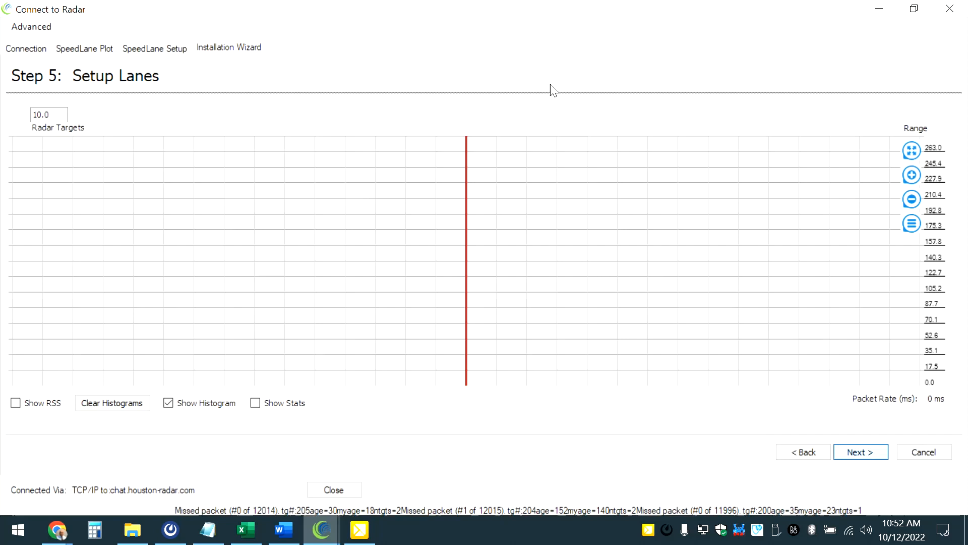
{"action": "mouse_move", "coordinate": [473, 117]}
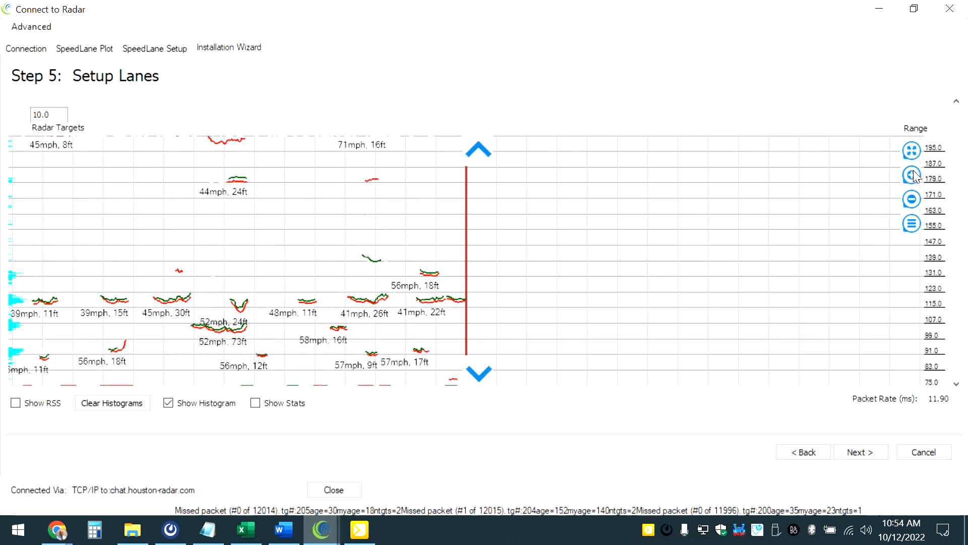
- Adjust the range zoom so the target plot spans roughly 17 to 137
{"action": "left_click", "coordinate": [479, 372]}
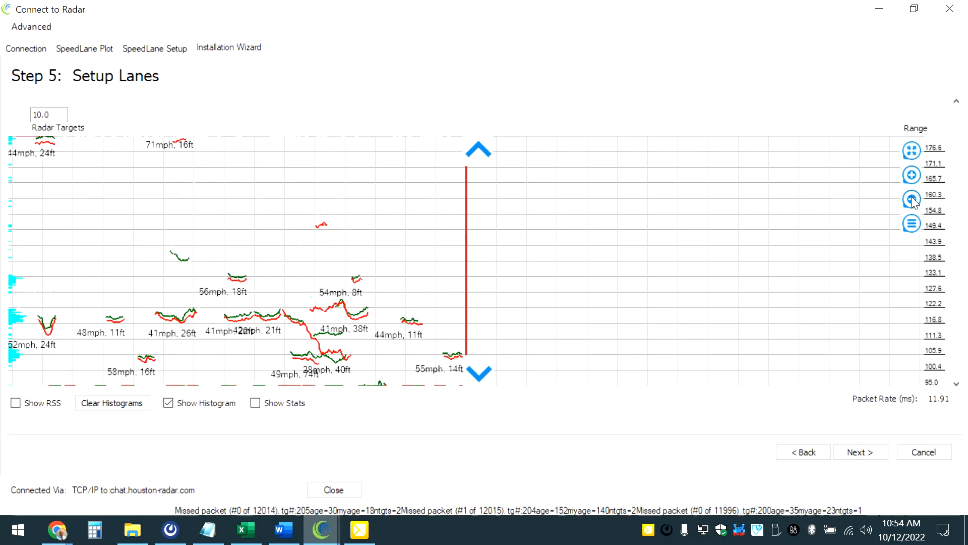
{"action": "left_click", "coordinate": [911, 198]}
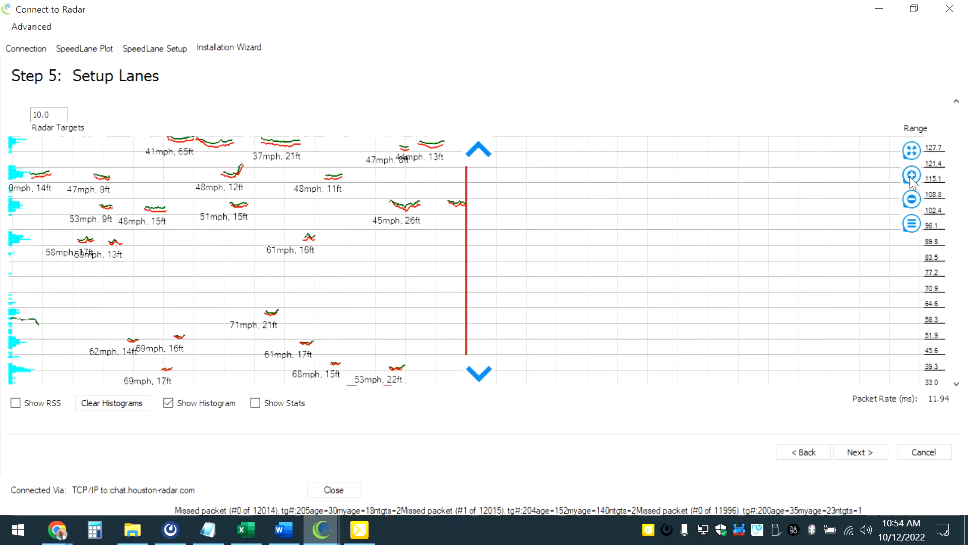
{"action": "left_click", "coordinate": [912, 175]}
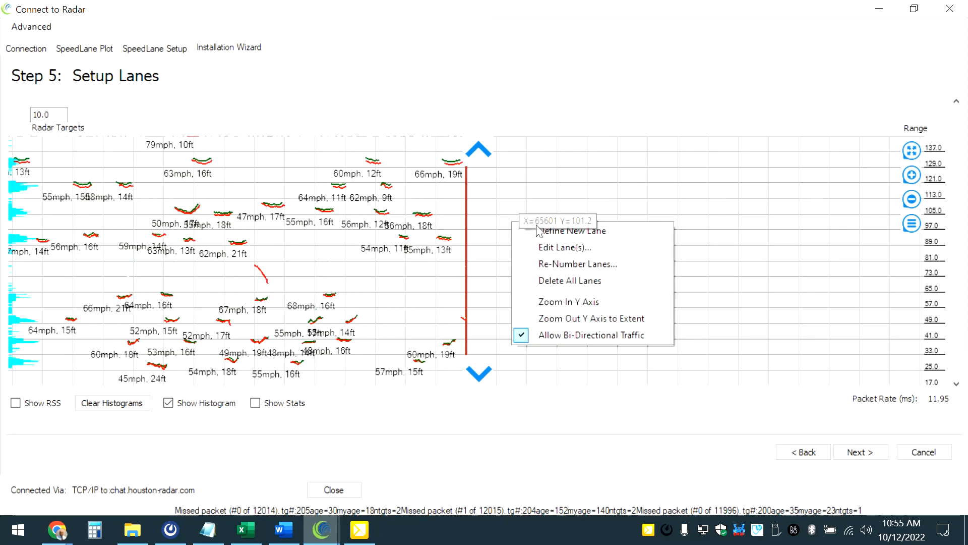
{"action": "mouse_move", "coordinate": [610, 251]}
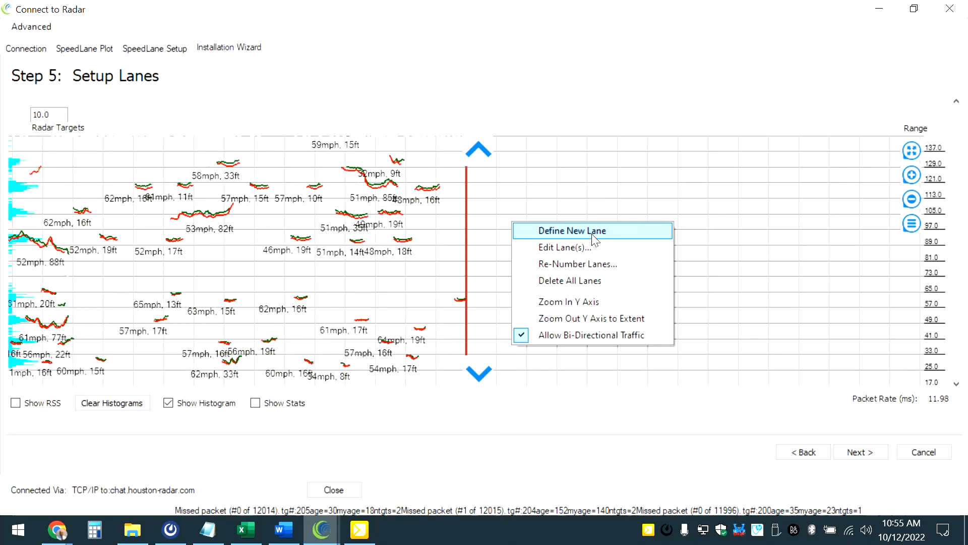
{"action": "mouse_move", "coordinate": [583, 247]}
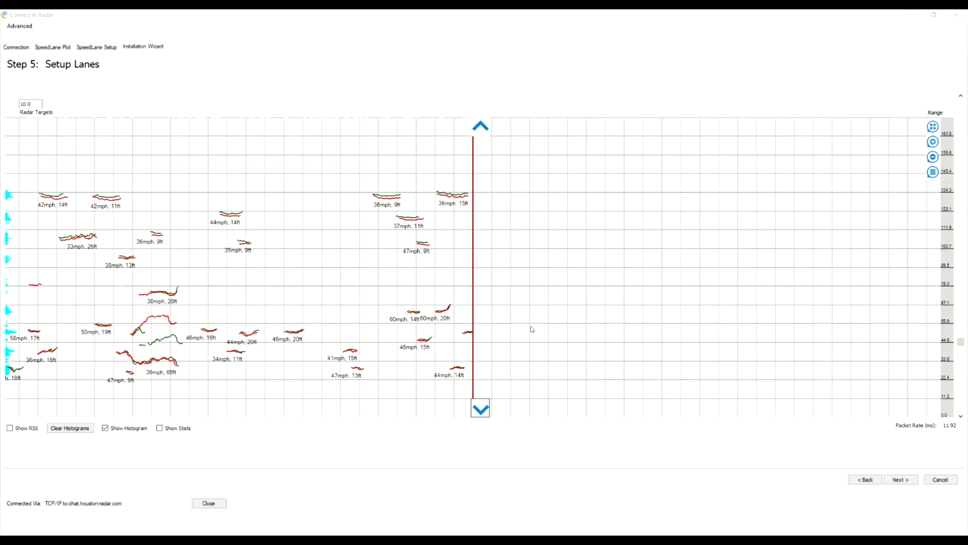
- Define a new lane on the plot, marking Lane 1 from range 24 to 34
{"action": "right_click", "coordinate": [532, 328]}
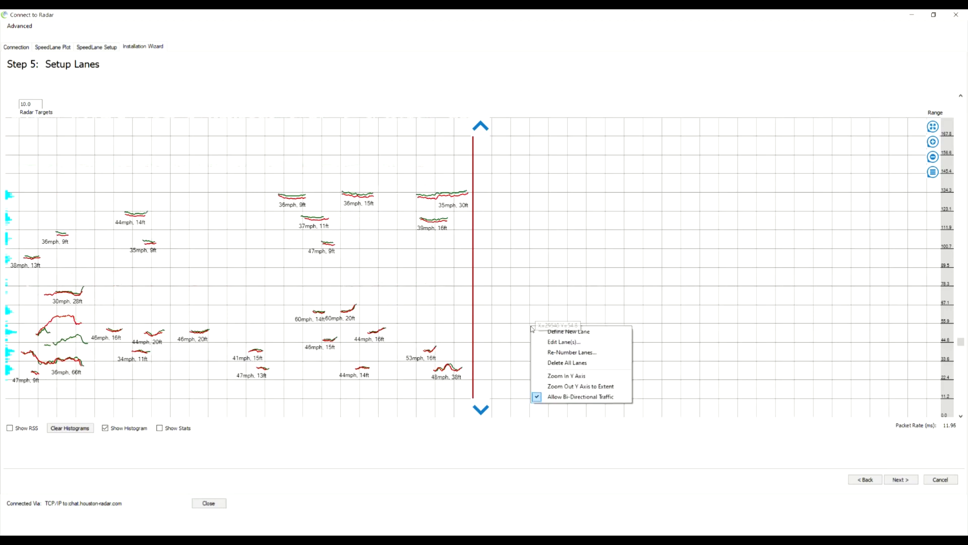
{"action": "mouse_move", "coordinate": [595, 338]}
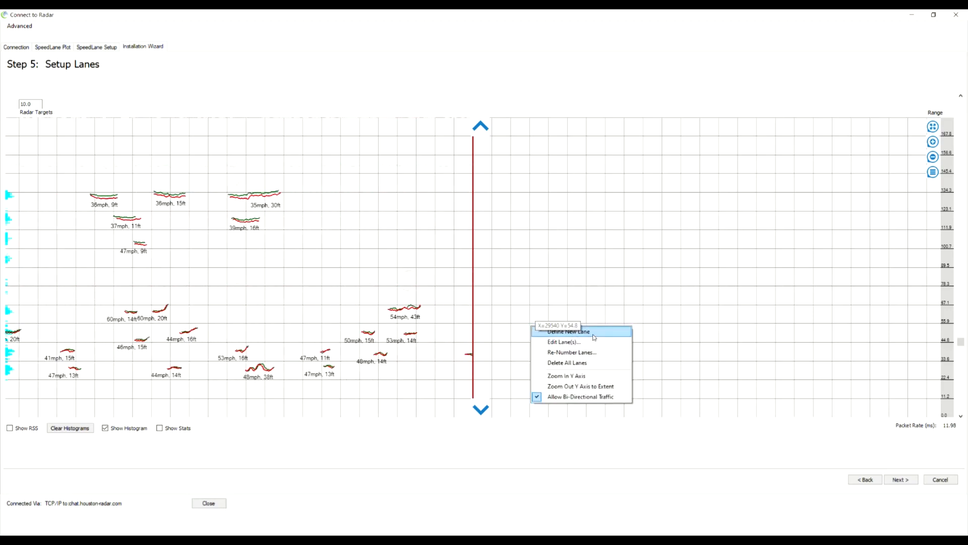
{"action": "left_click", "coordinate": [568, 331]}
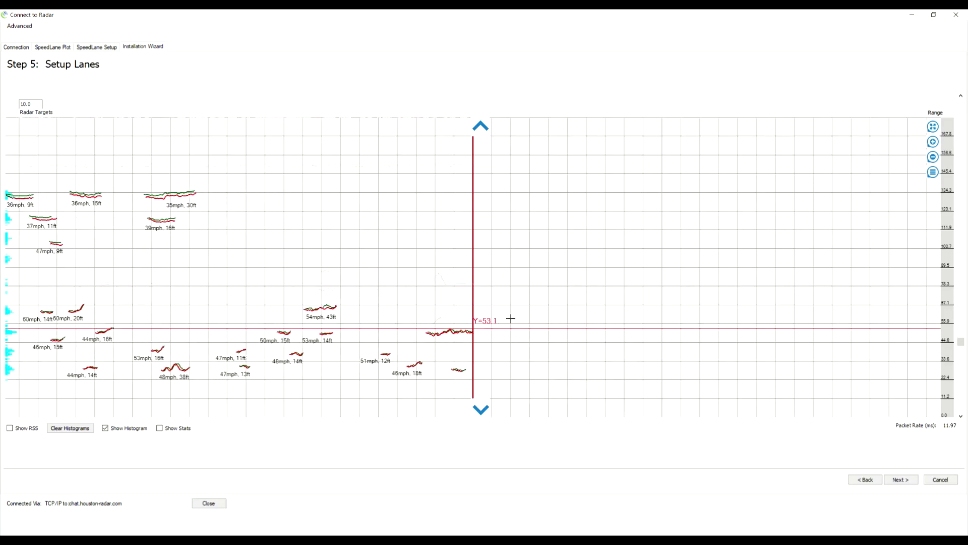
{"action": "left_click_drag", "start_coordinate": [511, 319], "coordinate": [487, 380]}
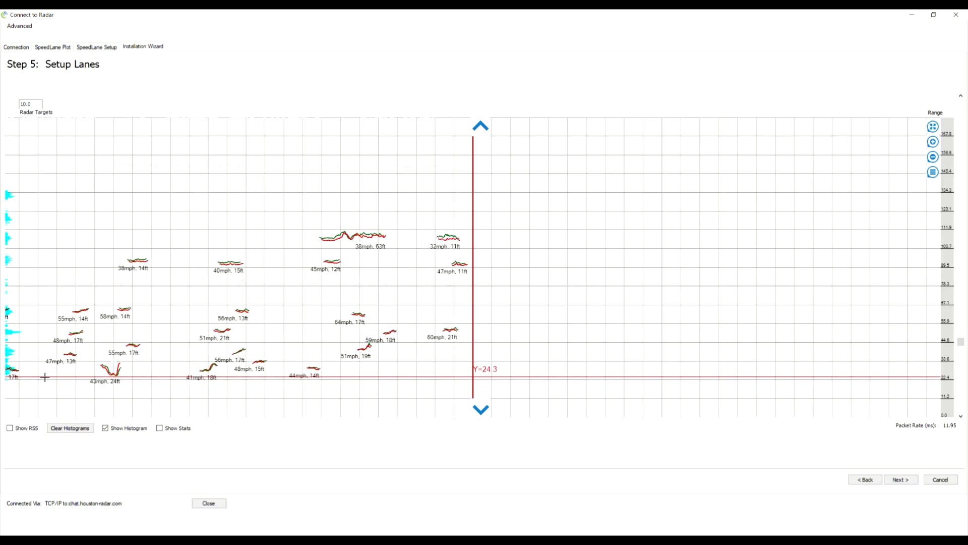
{"action": "left_click", "coordinate": [44, 377]}
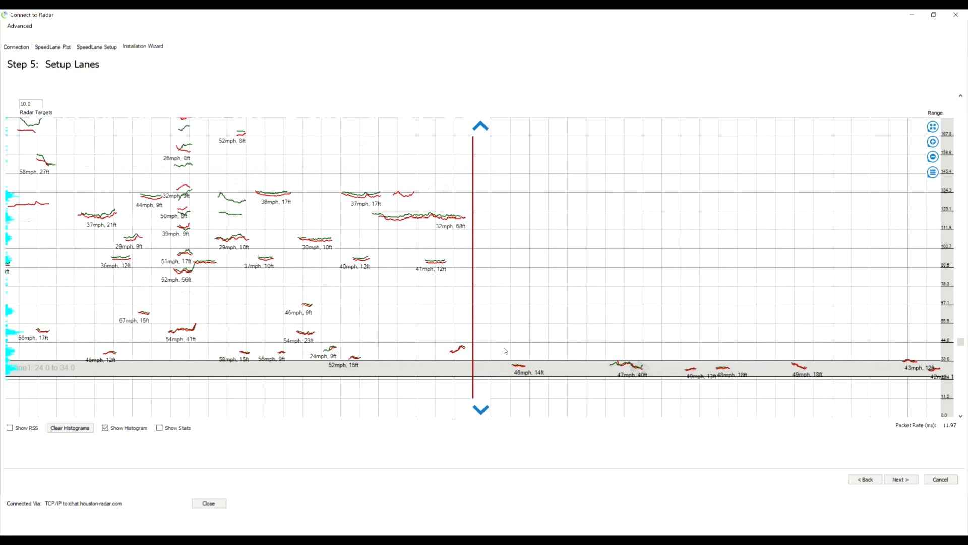
- Extend Lane 1's end to 36 and set Lane 2 to end at 48, heading right
{"action": "right_click", "coordinate": [505, 349]}
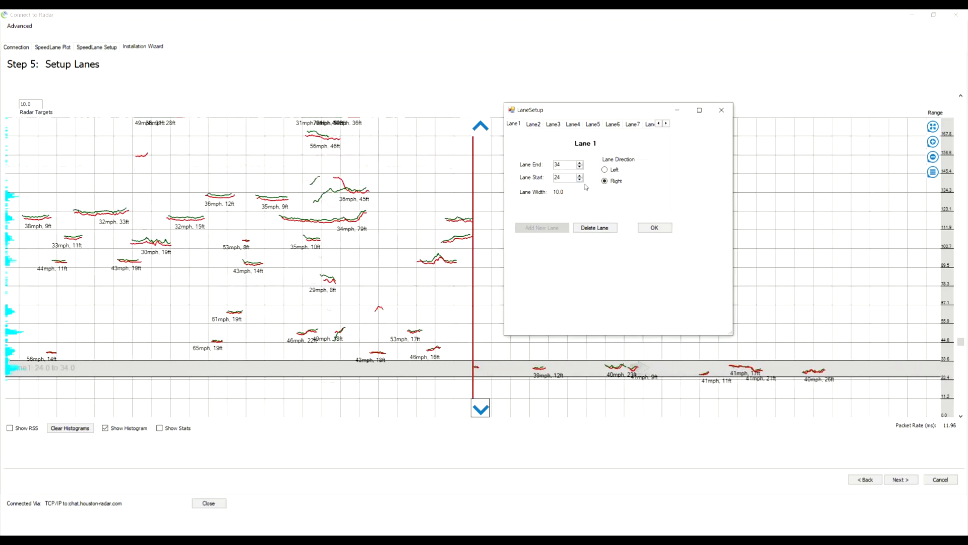
{"action": "left_click", "coordinate": [580, 162]}
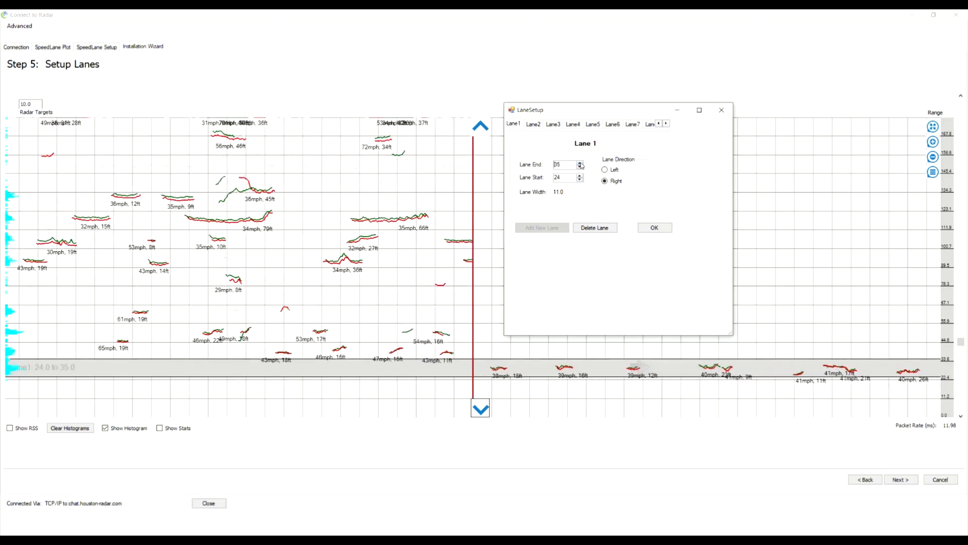
{"action": "left_click", "coordinate": [581, 162]}
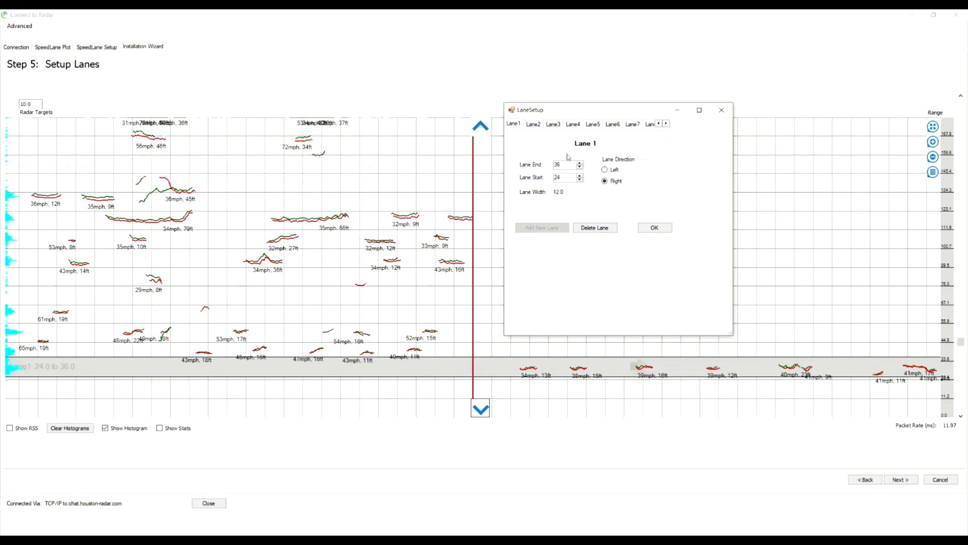
{"action": "left_click", "coordinate": [533, 123]}
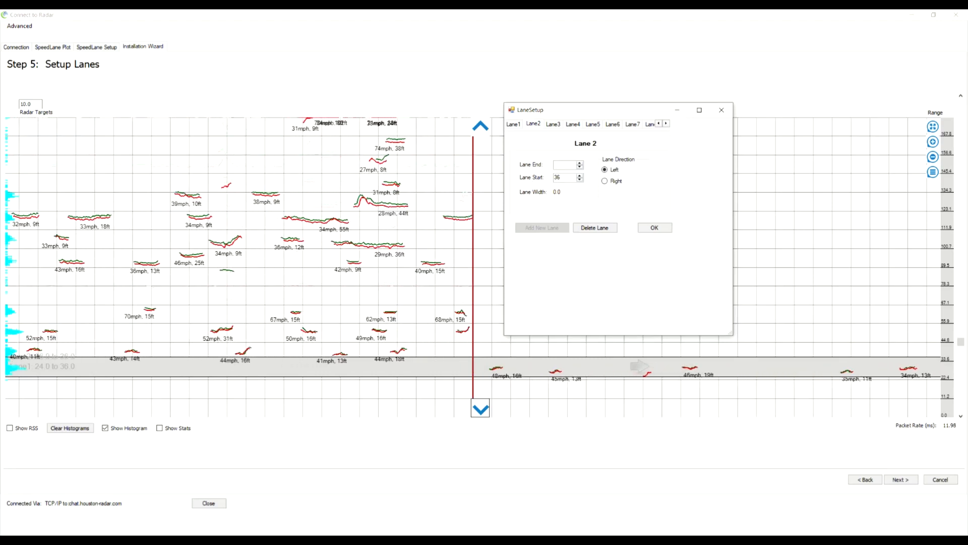
{"action": "type", "text": "48"}
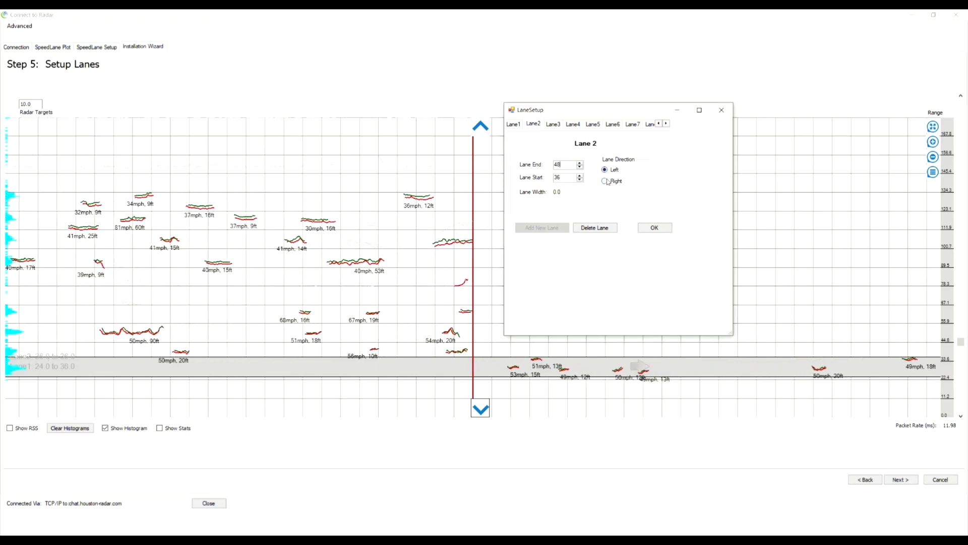
{"action": "left_click", "coordinate": [605, 181]}
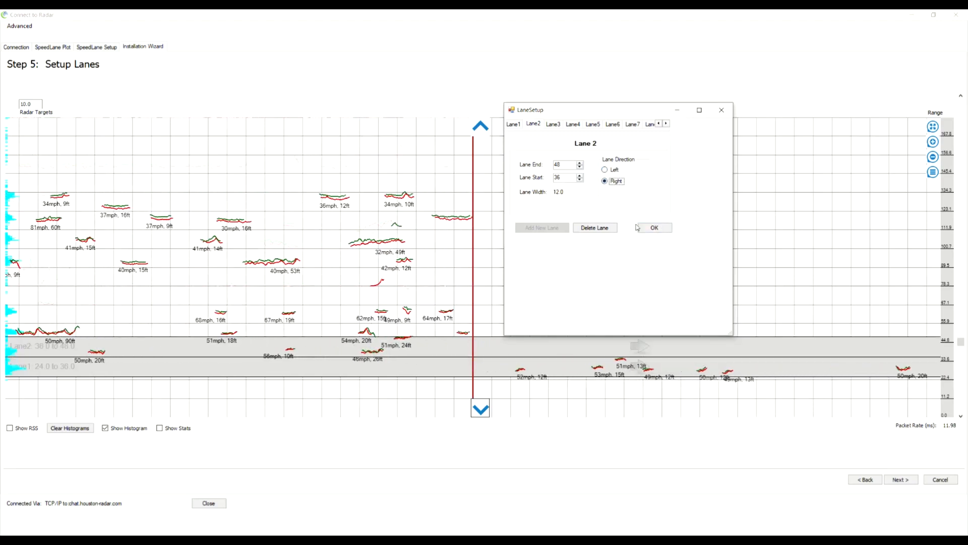
- Set Lane 3 to 48–60 and Lane 4 from 60, both heading right, and accept
{"action": "left_click", "coordinate": [552, 124]}
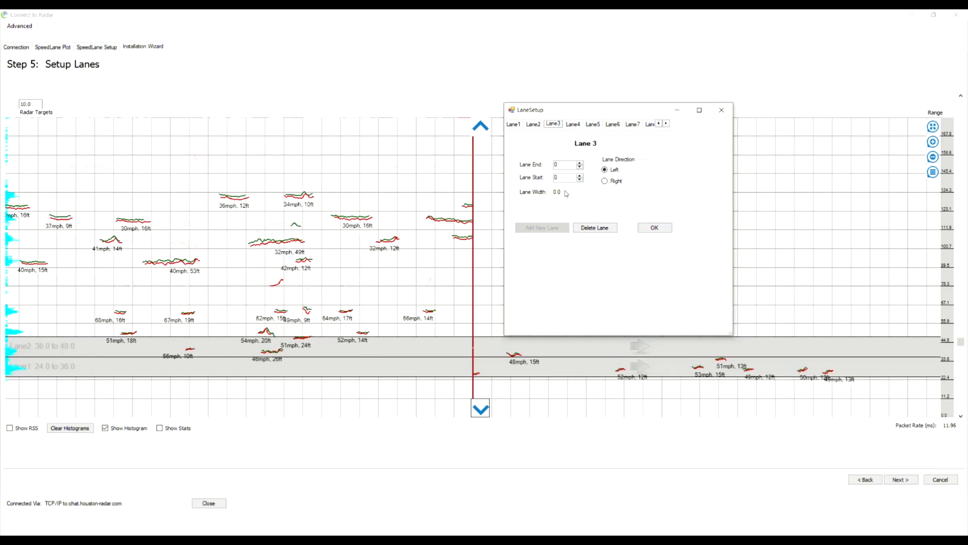
{"action": "type", "text": "48"}
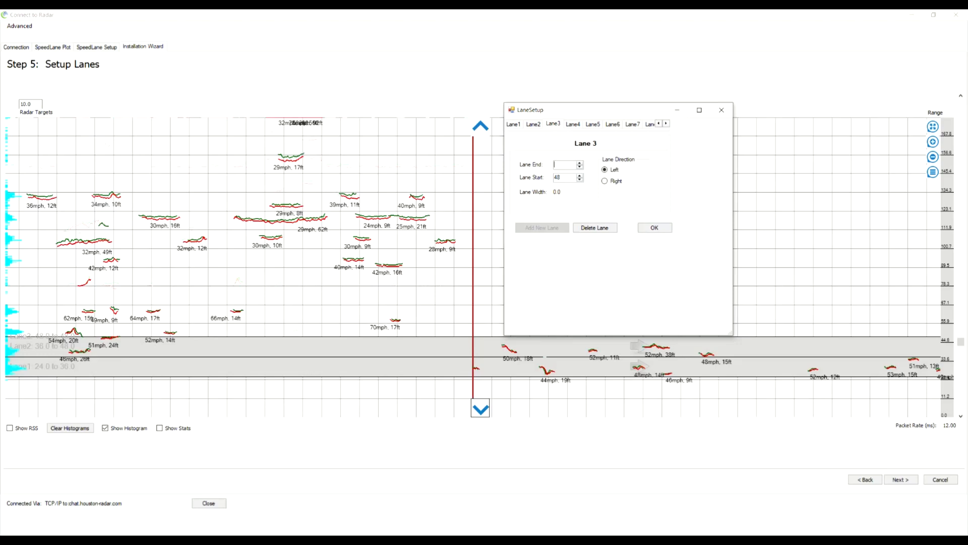
{"action": "type", "text": "60"}
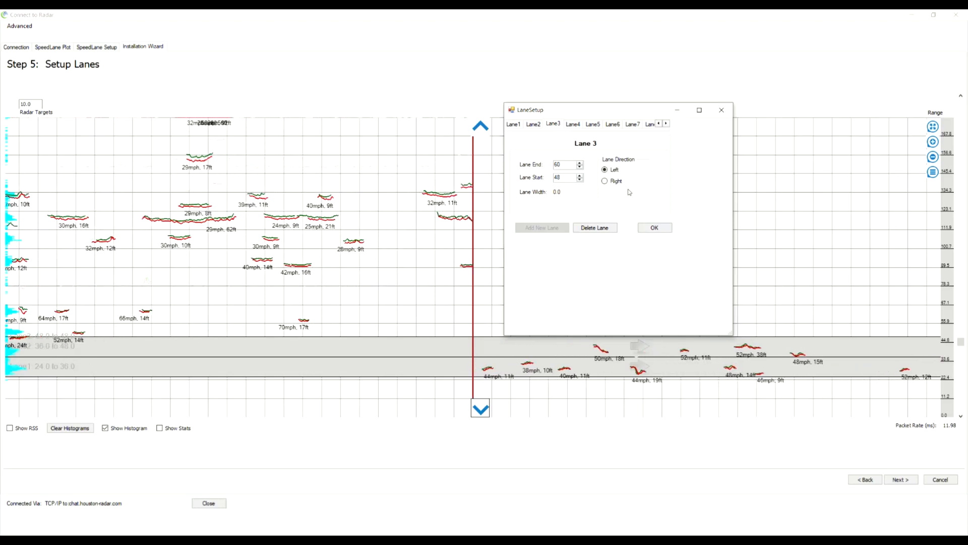
{"action": "left_click", "coordinate": [605, 181]}
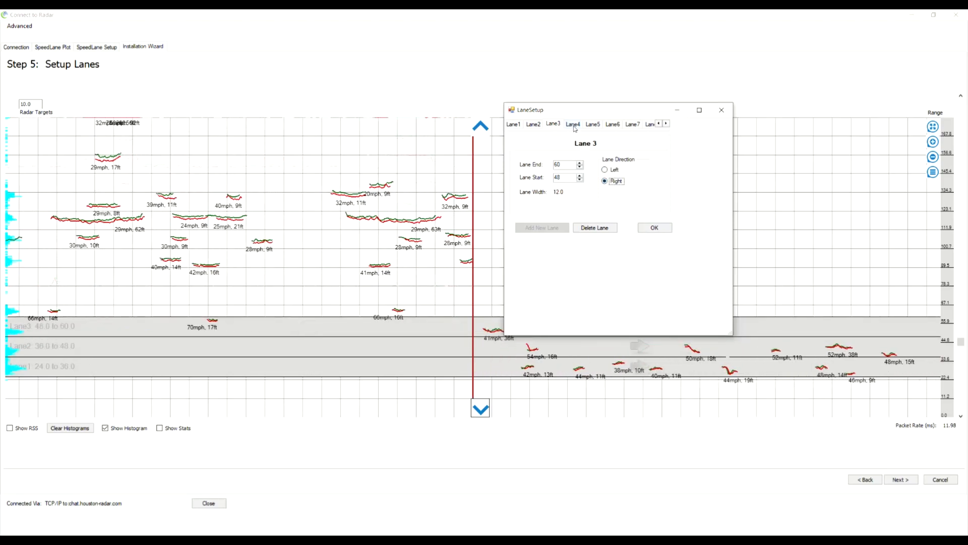
{"action": "left_click", "coordinate": [573, 124]}
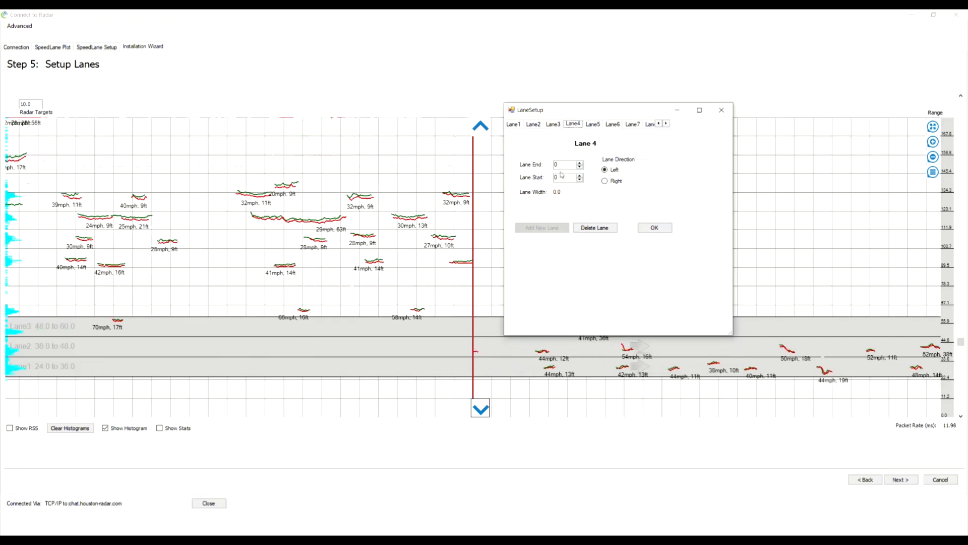
{"action": "type", "text": "60"}
{"action": "type", "text": "72"}
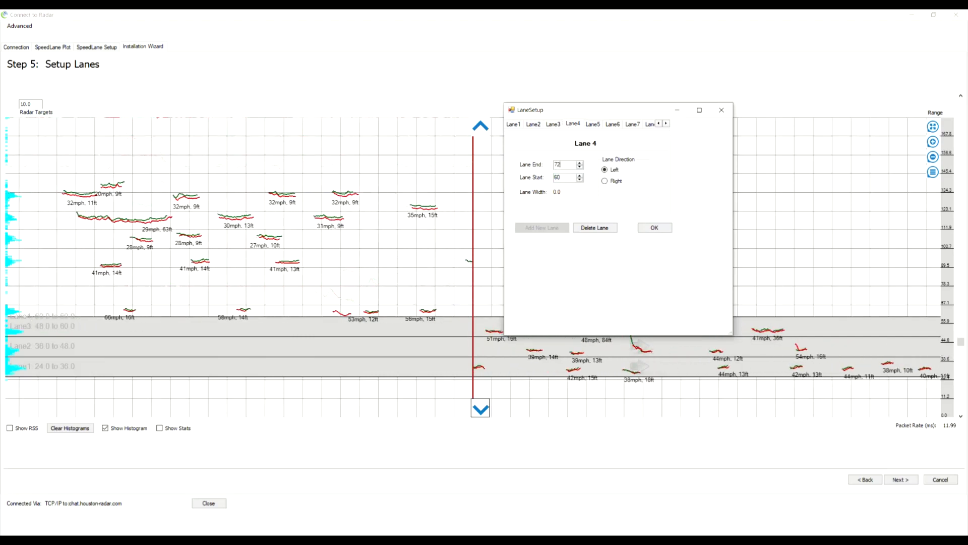
{"action": "left_click", "coordinate": [605, 181]}
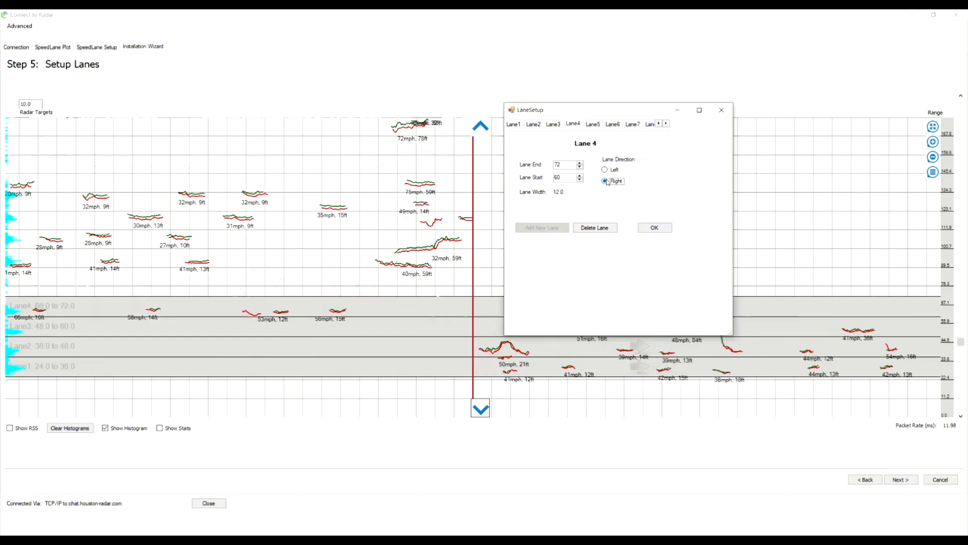
{"action": "left_click", "coordinate": [654, 228]}
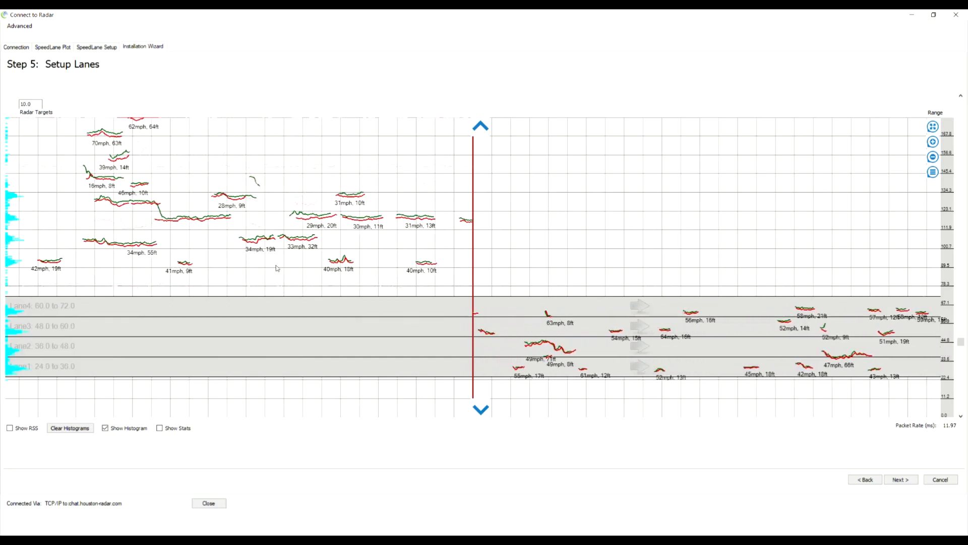
- Add a lane band above Lane 4 reaching range 100, reopening LaneSetup
{"action": "right_click", "coordinate": [277, 268]}
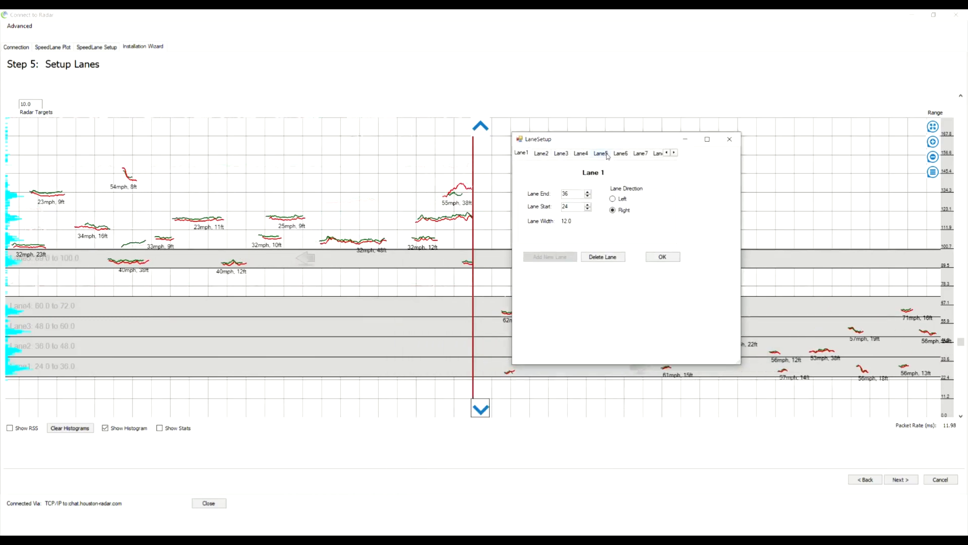
- Define Lanes 5–8 as left-direction bands 88–100, 100–112, 112–124 and 124–136
{"action": "left_click", "coordinate": [600, 153]}
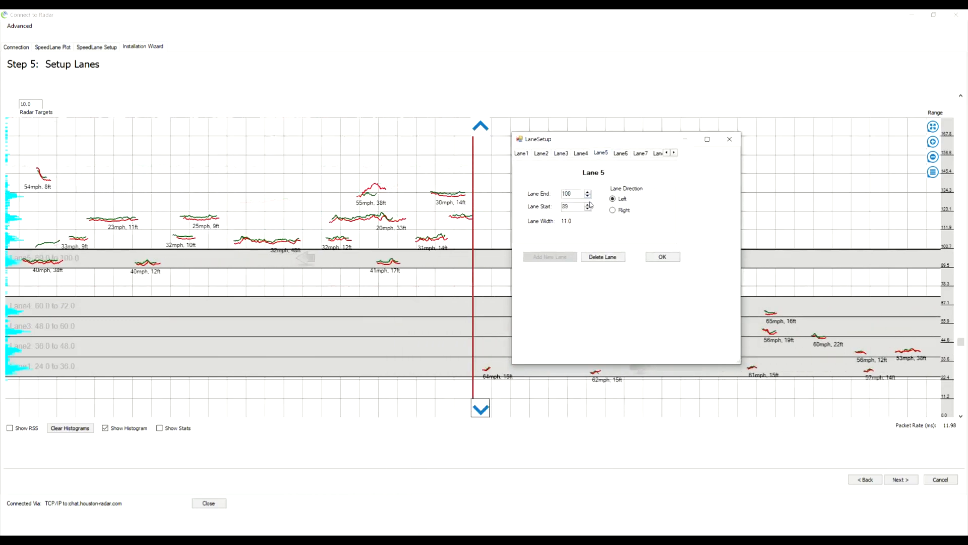
{"action": "left_click", "coordinate": [663, 256]}
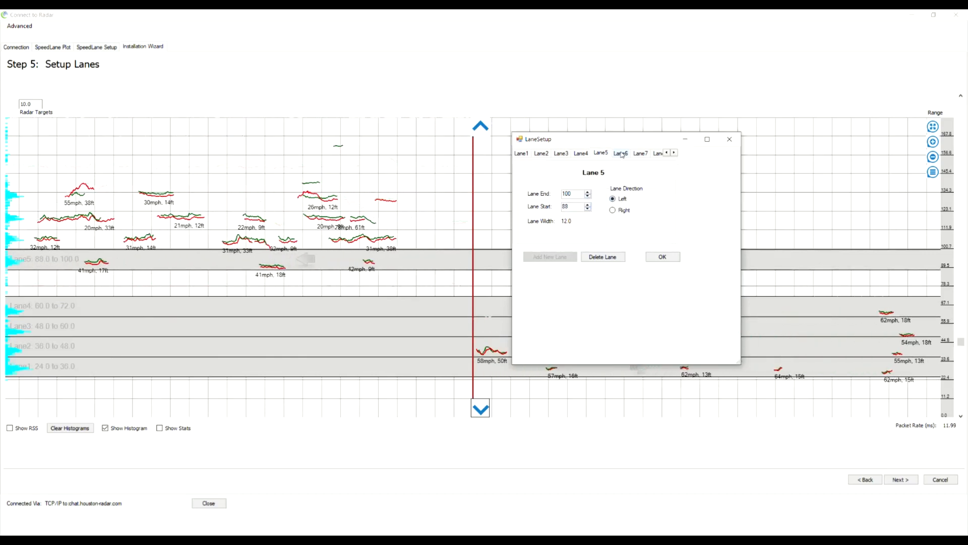
{"action": "left_click", "coordinate": [620, 153]}
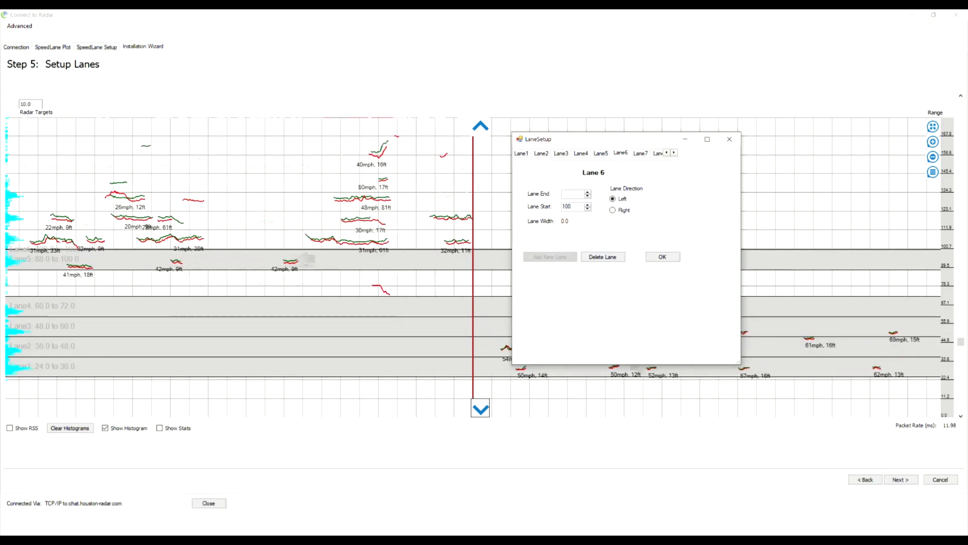
{"action": "type", "text": "112"}
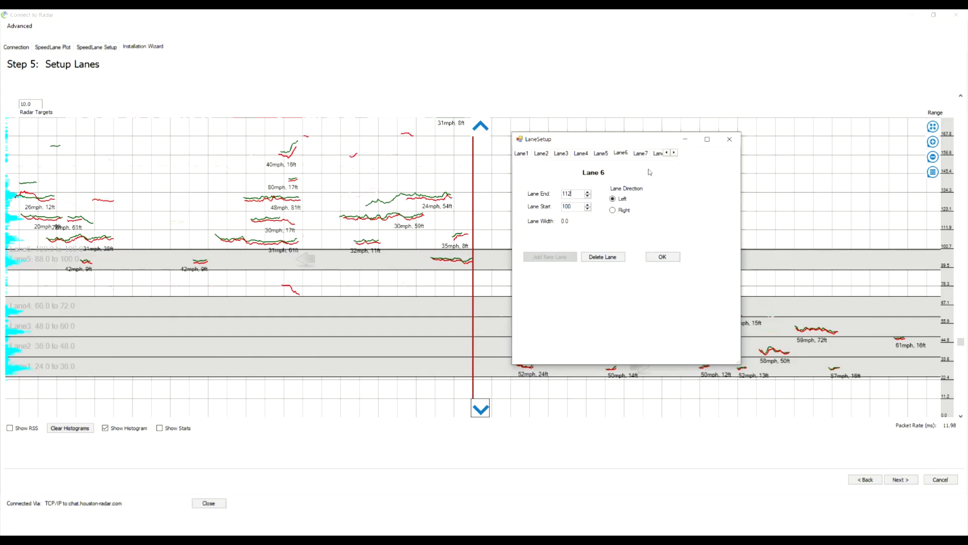
{"action": "left_click", "coordinate": [641, 153]}
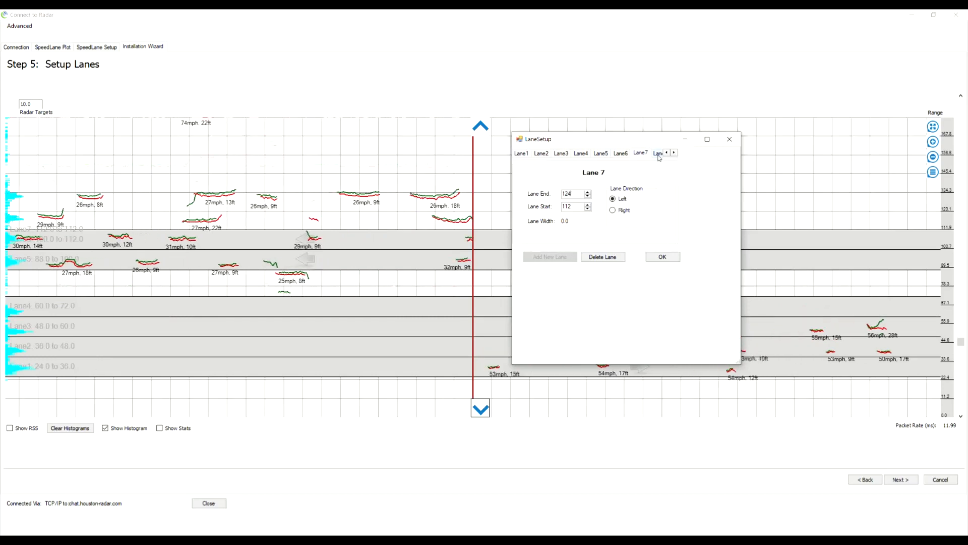
{"action": "left_click", "coordinate": [673, 153]}
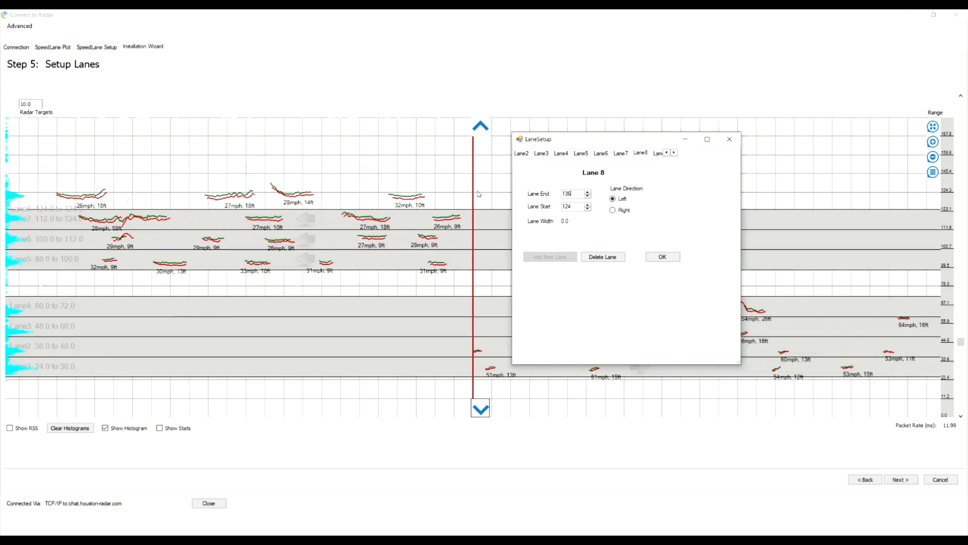
{"action": "left_click", "coordinate": [663, 256]}
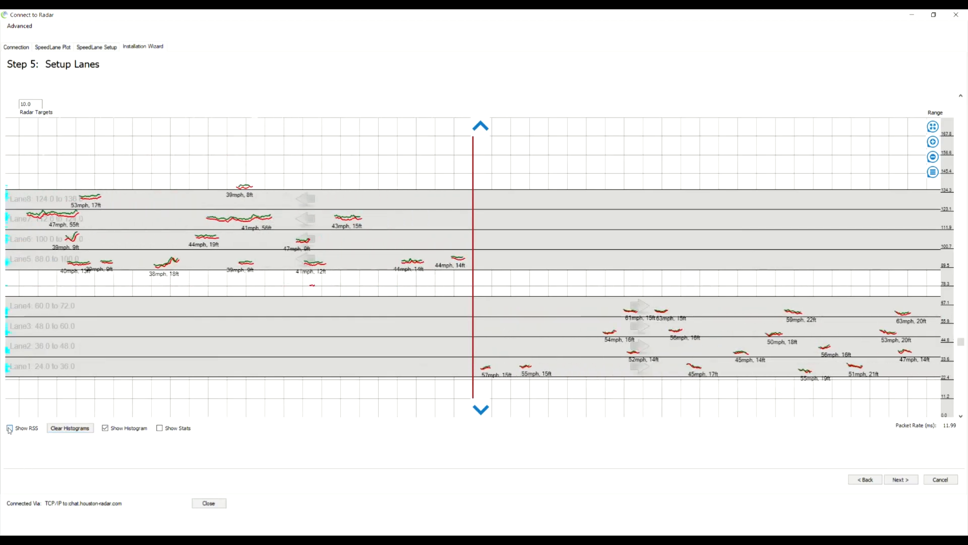
- Turn on Show RSS so signal-strength markers accompany each vehicle track
{"action": "left_click", "coordinate": [9, 428]}
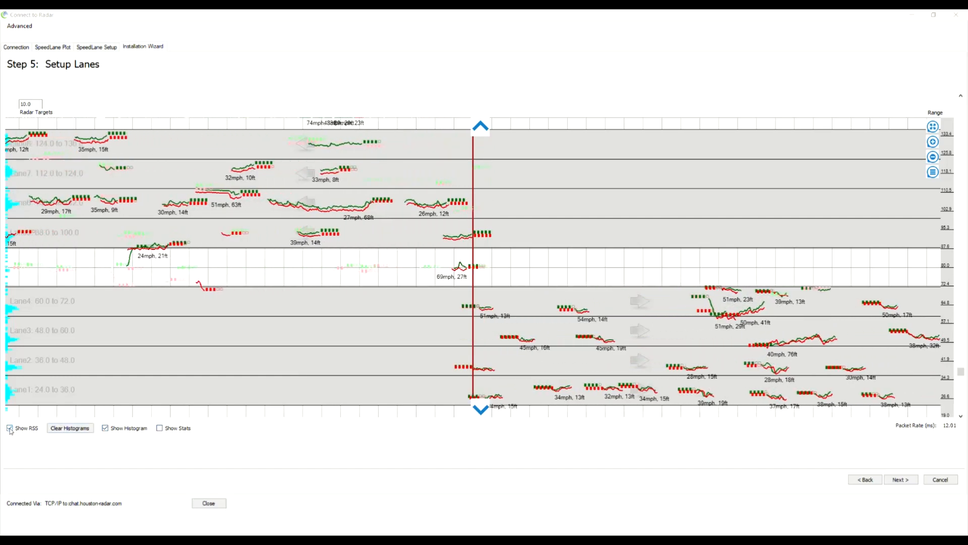
- Turn off the Show RSS signal-strength display, then toggle the checkbox again
{"action": "left_click", "coordinate": [160, 428]}
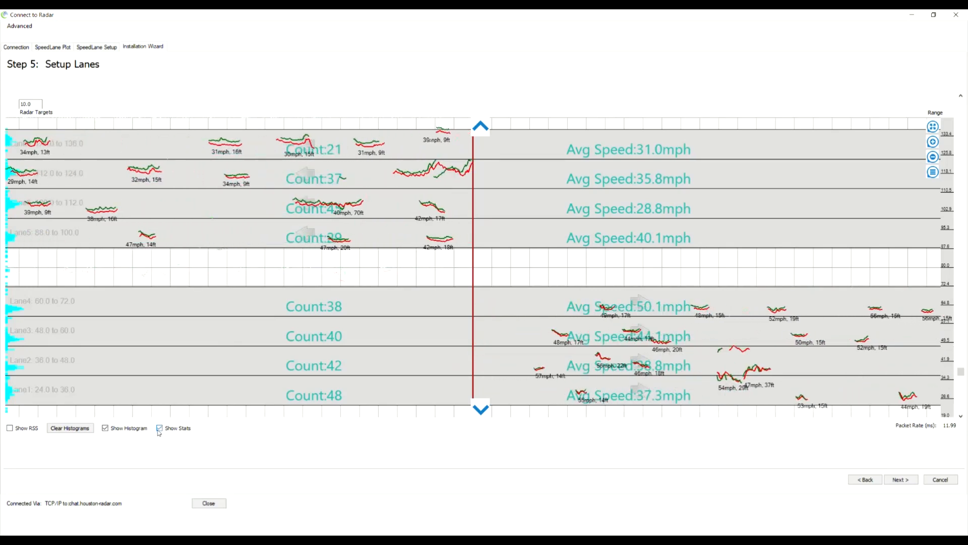
{"action": "left_click", "coordinate": [159, 429]}
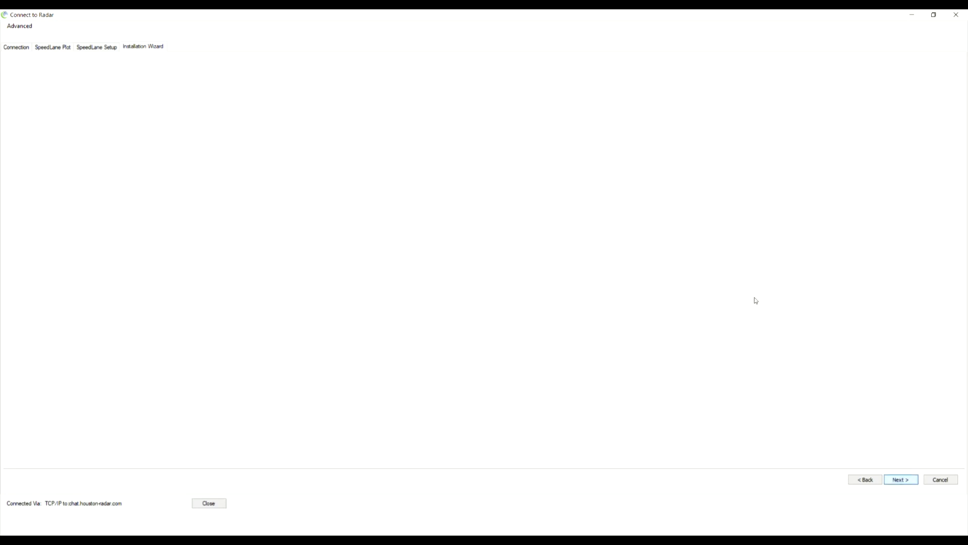
{"action": "left_click", "coordinate": [901, 479]}
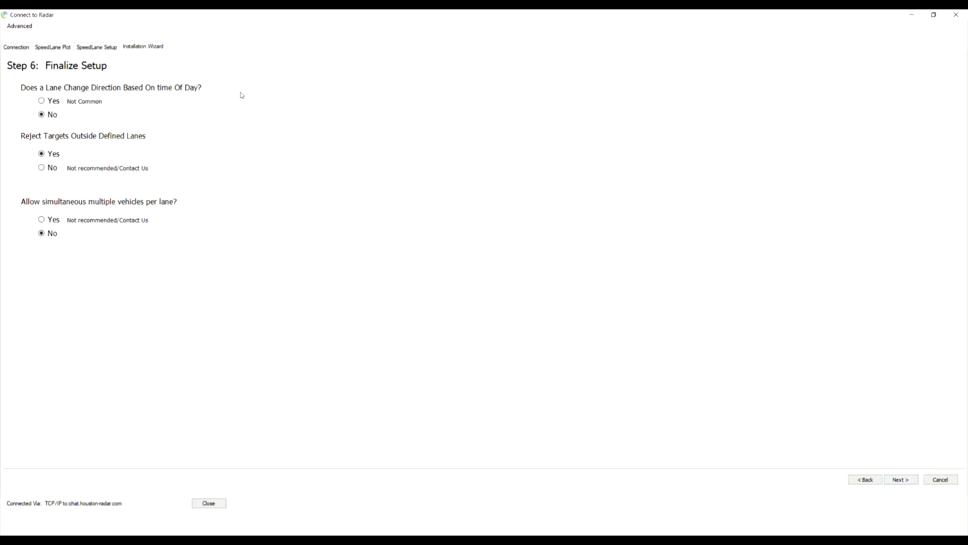
{"action": "mouse_move", "coordinate": [110, 351]}
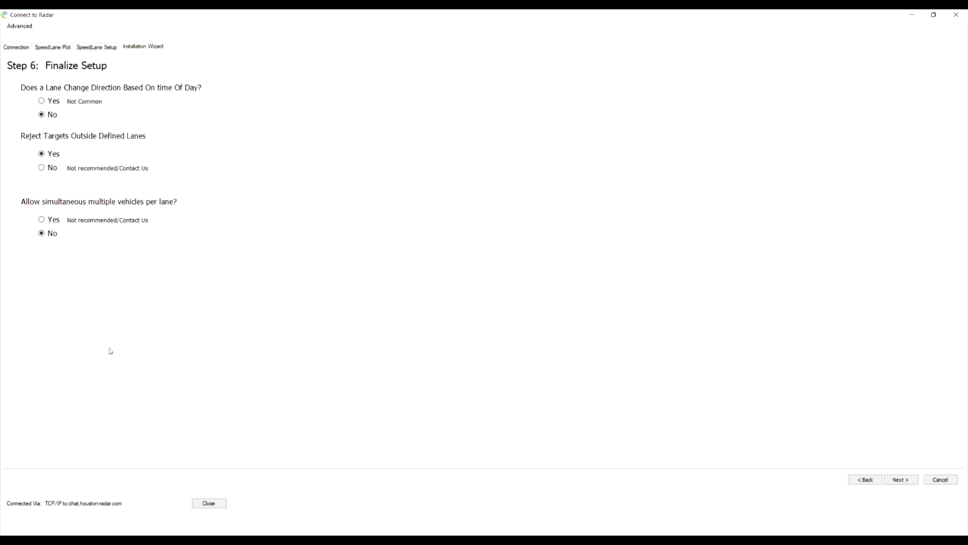
{"action": "mouse_move", "coordinate": [71, 169]}
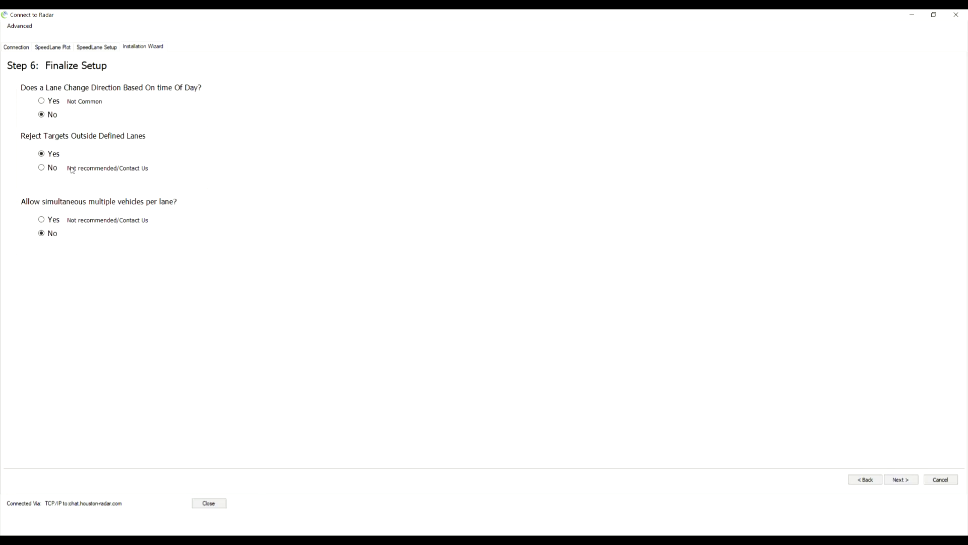
{"action": "mouse_move", "coordinate": [113, 246]}
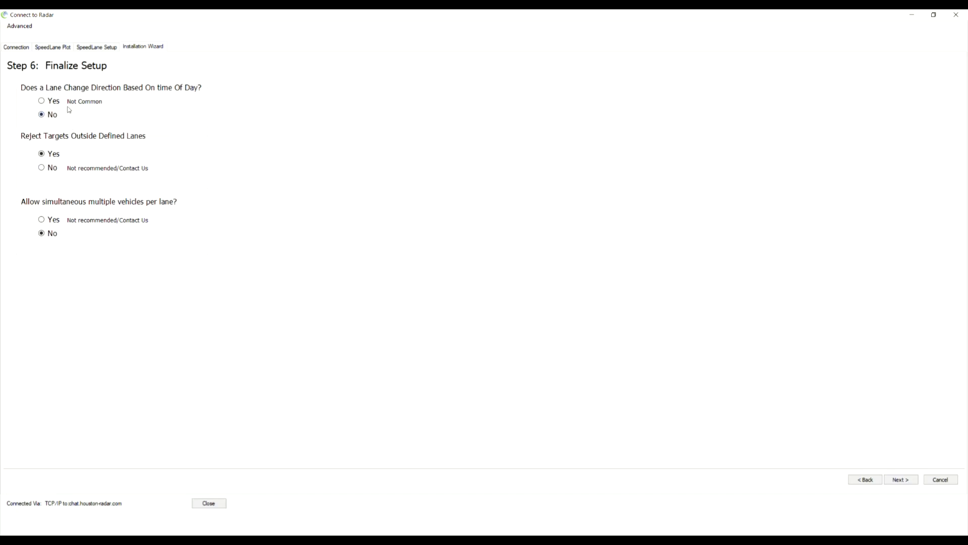
{"action": "mouse_move", "coordinate": [152, 121]}
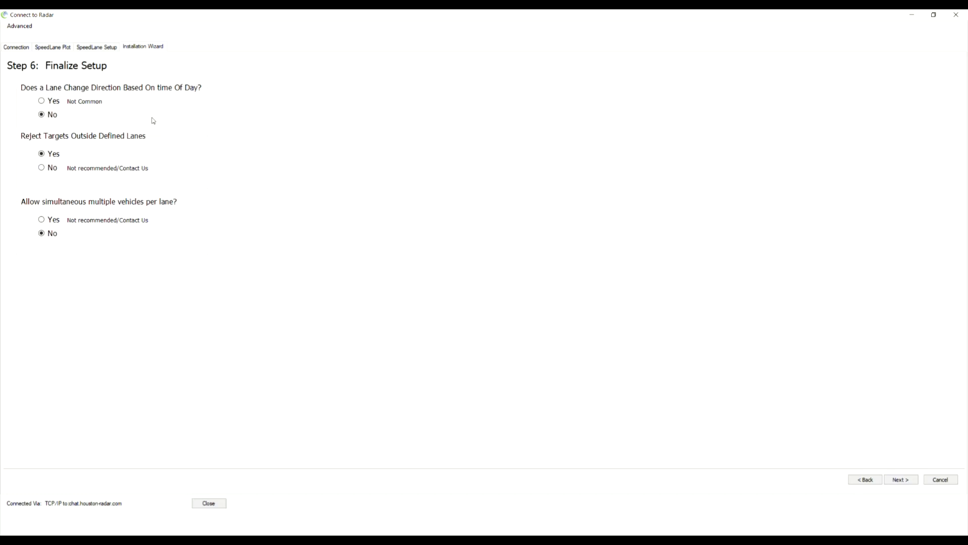
{"action": "mouse_move", "coordinate": [115, 113]}
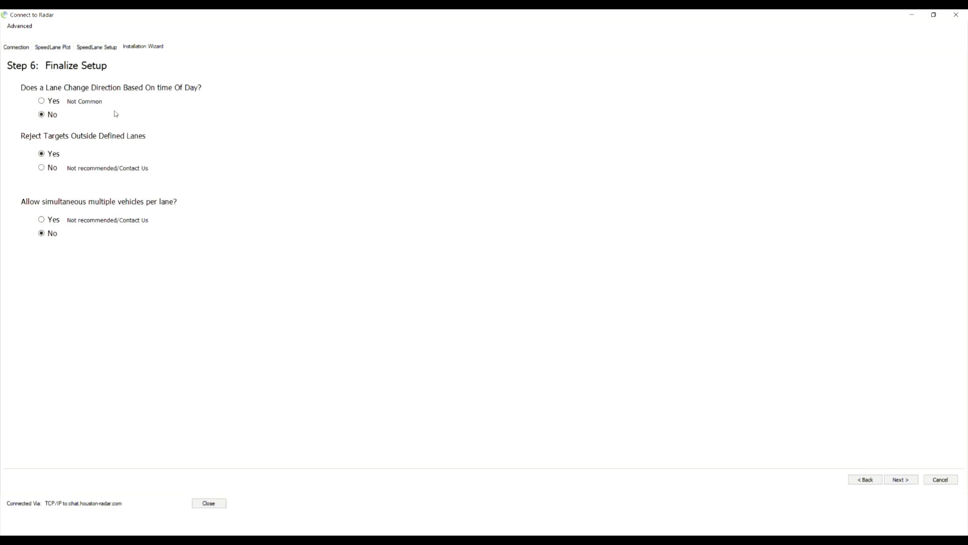
{"action": "mouse_move", "coordinate": [918, 436]}
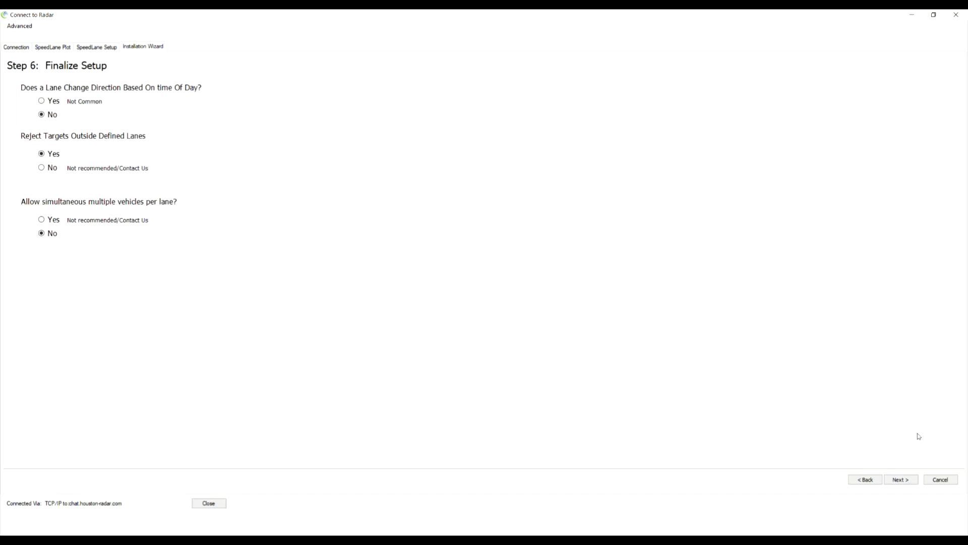
{"action": "left_click", "coordinate": [901, 479]}
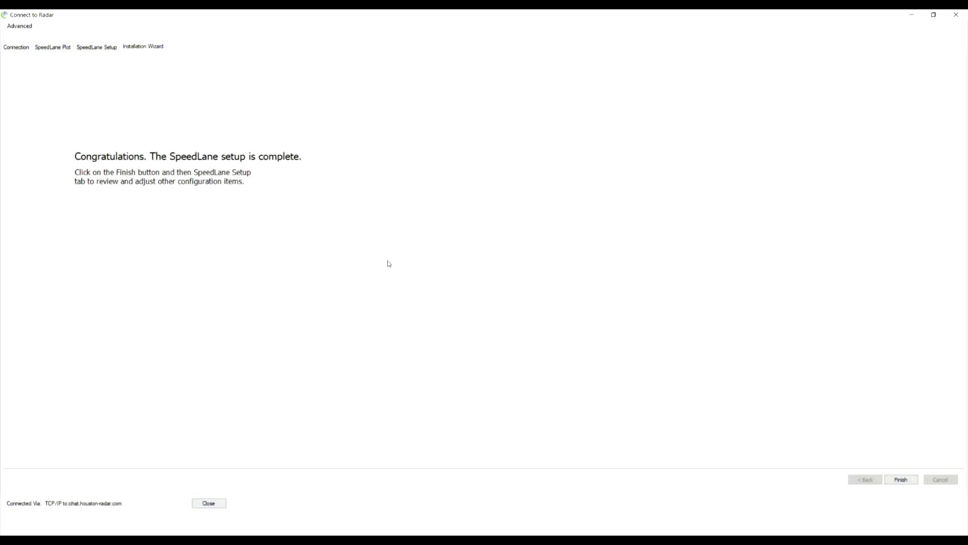
{"action": "mouse_move", "coordinate": [902, 480]}
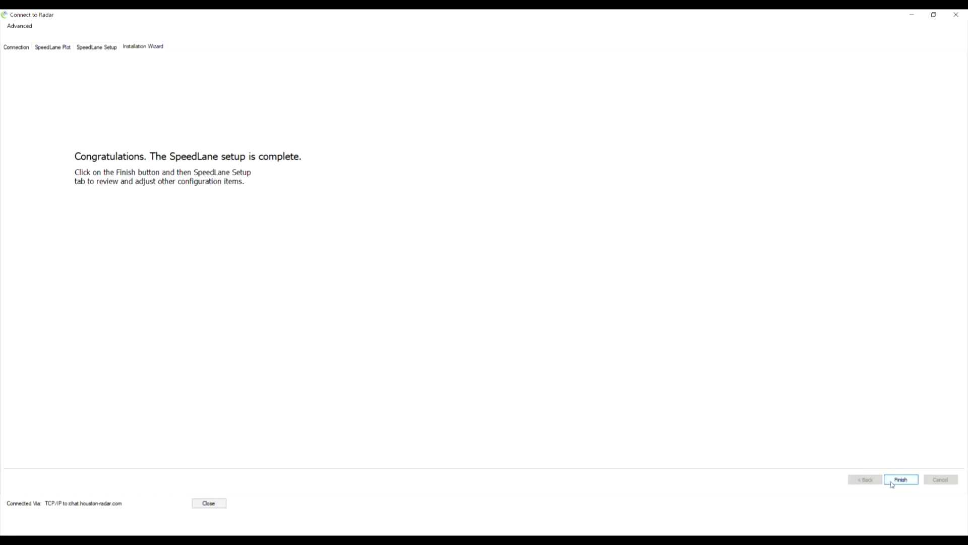
- Finish the SpeedLane installation wizard and keep Detection And Units speed units at mph
{"action": "left_click", "coordinate": [900, 479]}
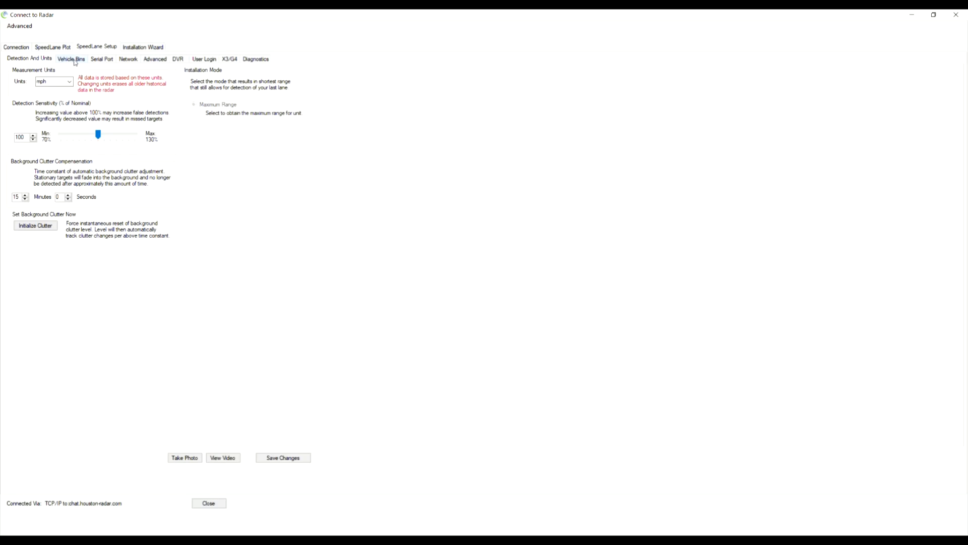
{"action": "mouse_move", "coordinate": [75, 62]}
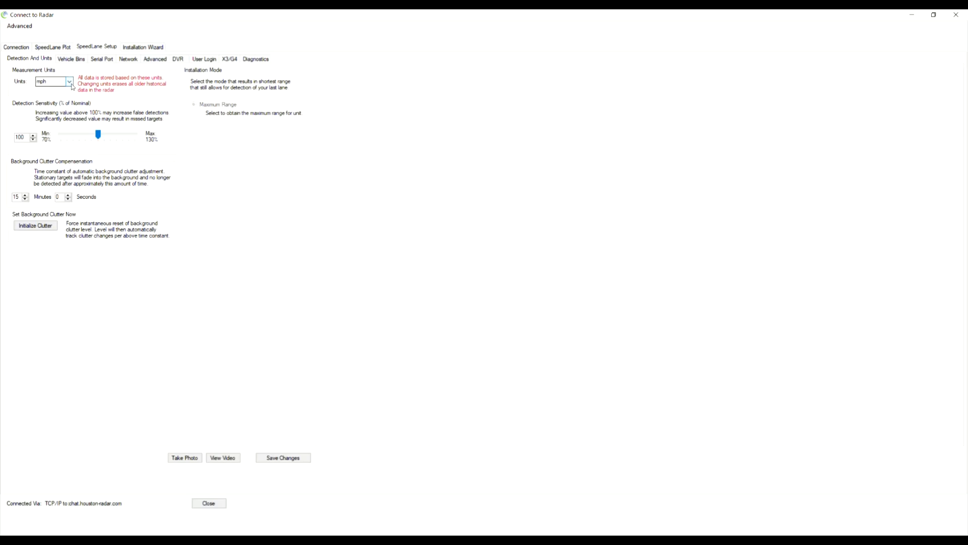
{"action": "left_click", "coordinate": [66, 82]}
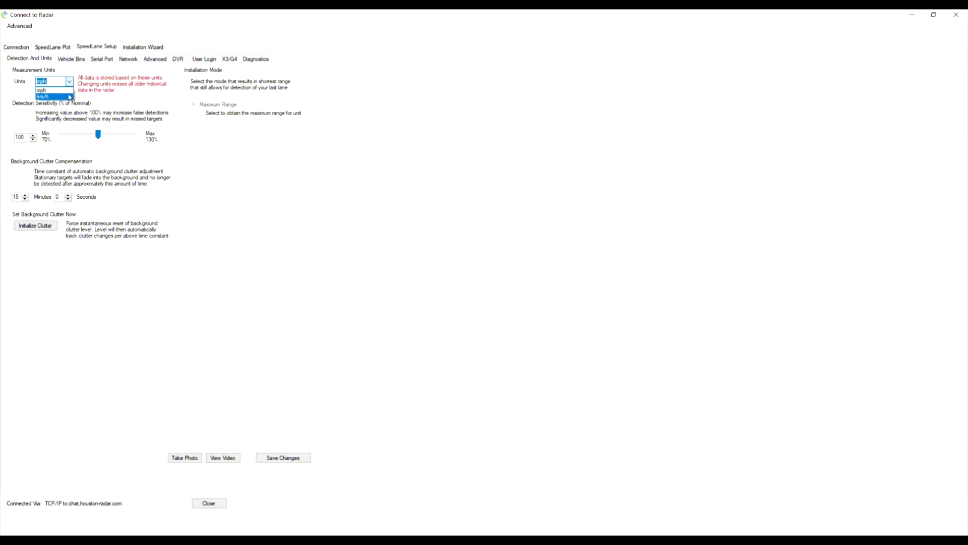
{"action": "left_click", "coordinate": [47, 81]}
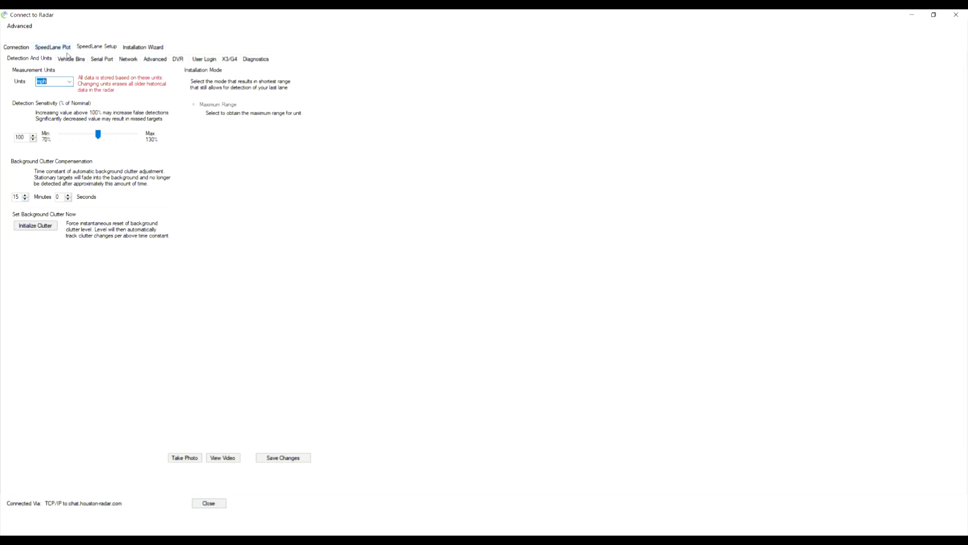
- Review Vehicle Bins: classes 1–5 up to 150 feet, 3 mph speed bins
{"action": "left_click", "coordinate": [72, 57]}
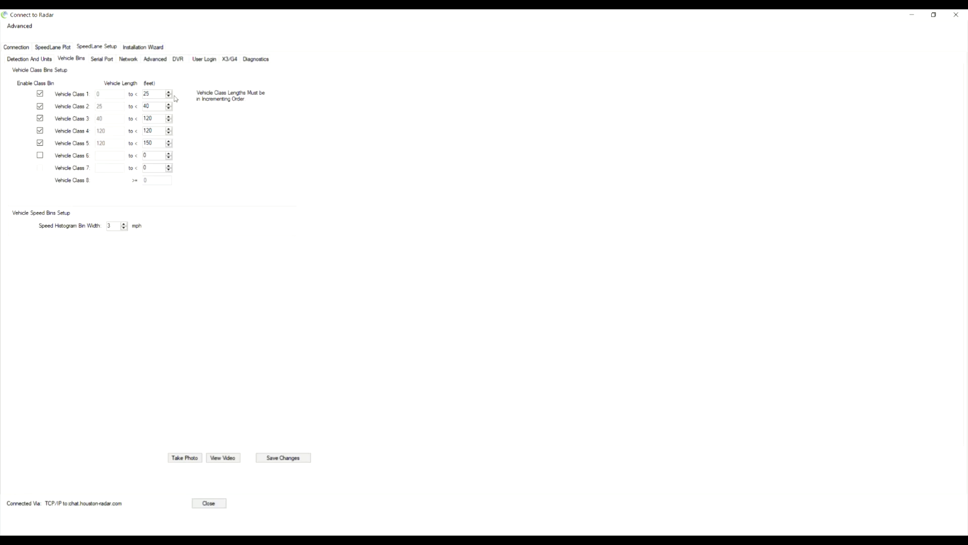
{"action": "mouse_move", "coordinate": [174, 124]}
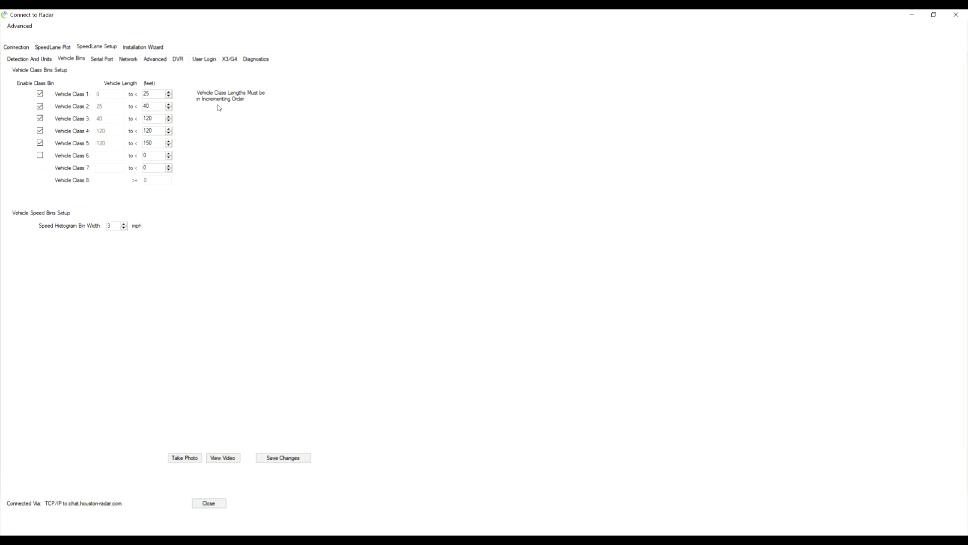
{"action": "mouse_move", "coordinate": [111, 106]}
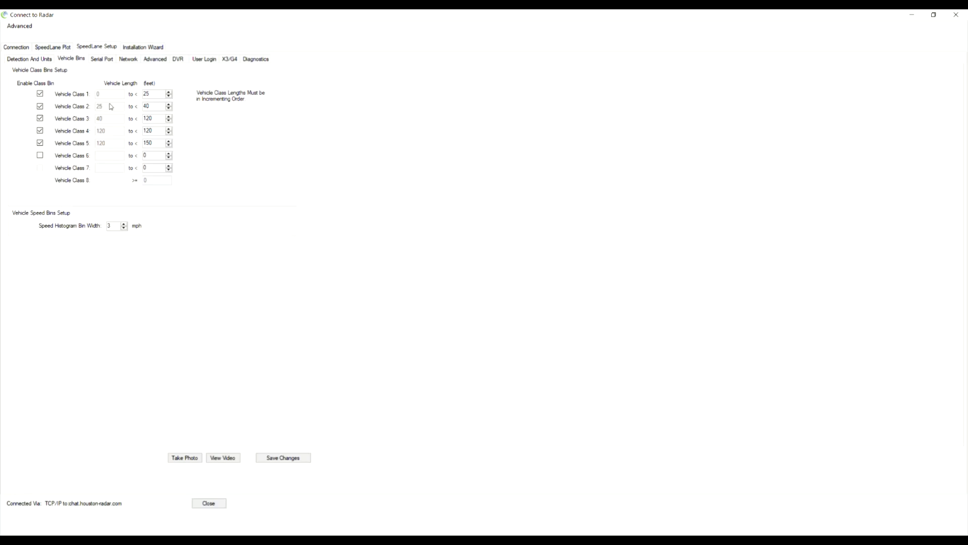
{"action": "mouse_move", "coordinate": [130, 95]}
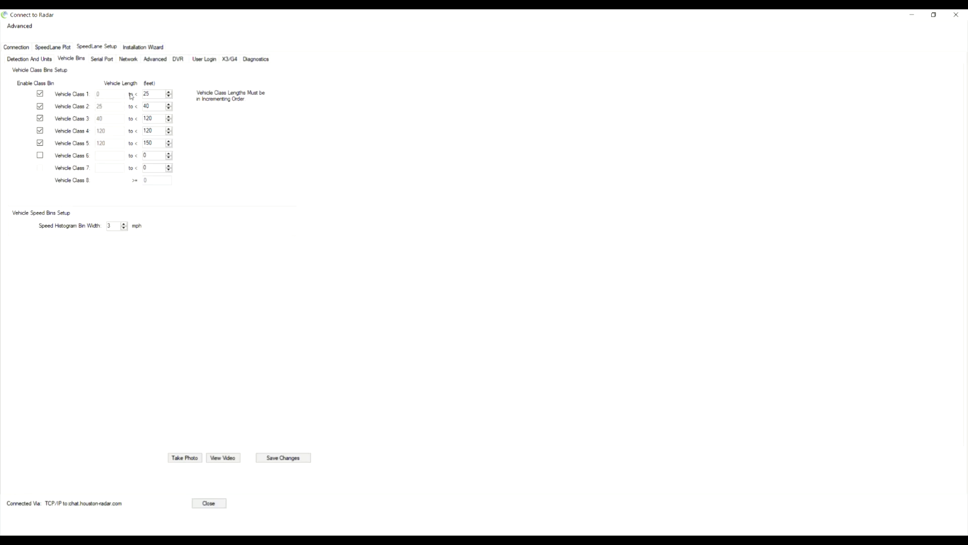
{"action": "mouse_move", "coordinate": [114, 98]}
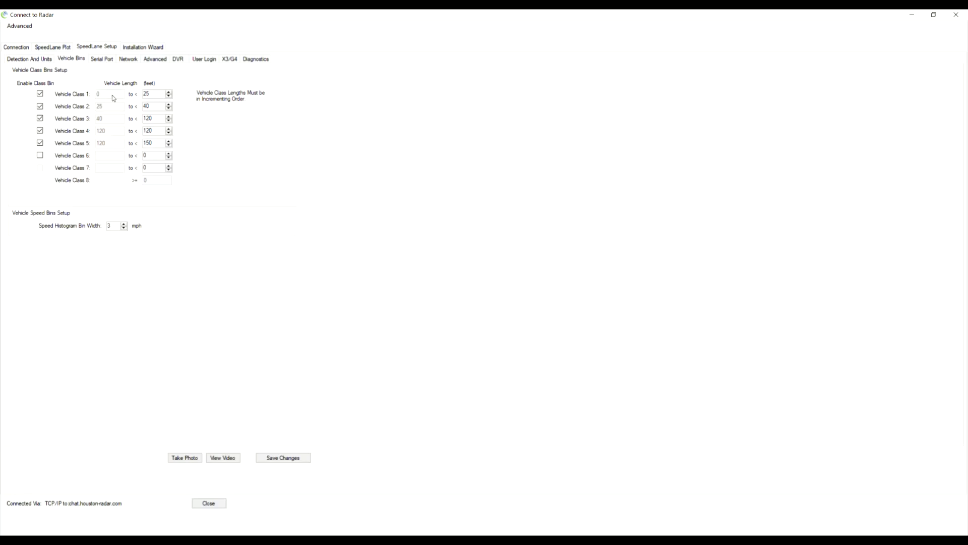
{"action": "left_click", "coordinate": [152, 94]}
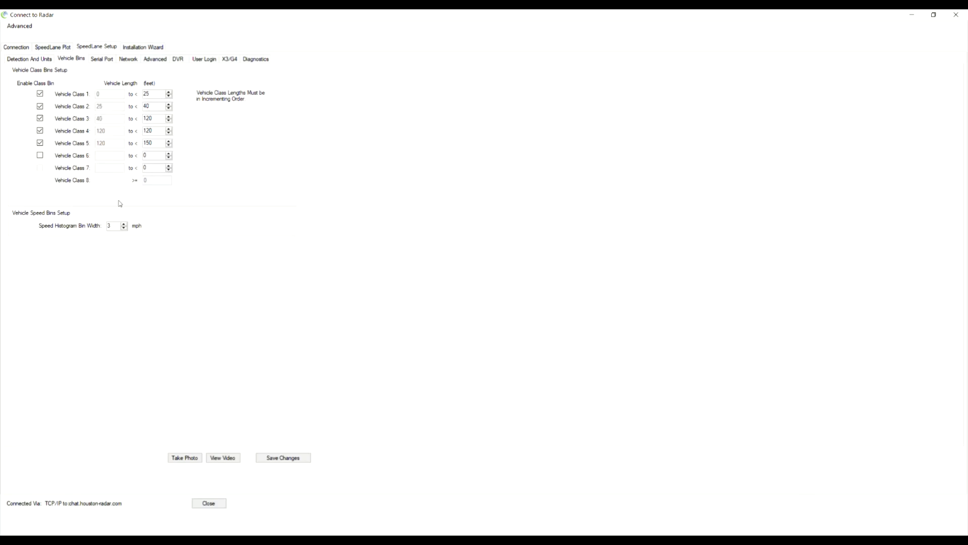
{"action": "mouse_move", "coordinate": [68, 199]}
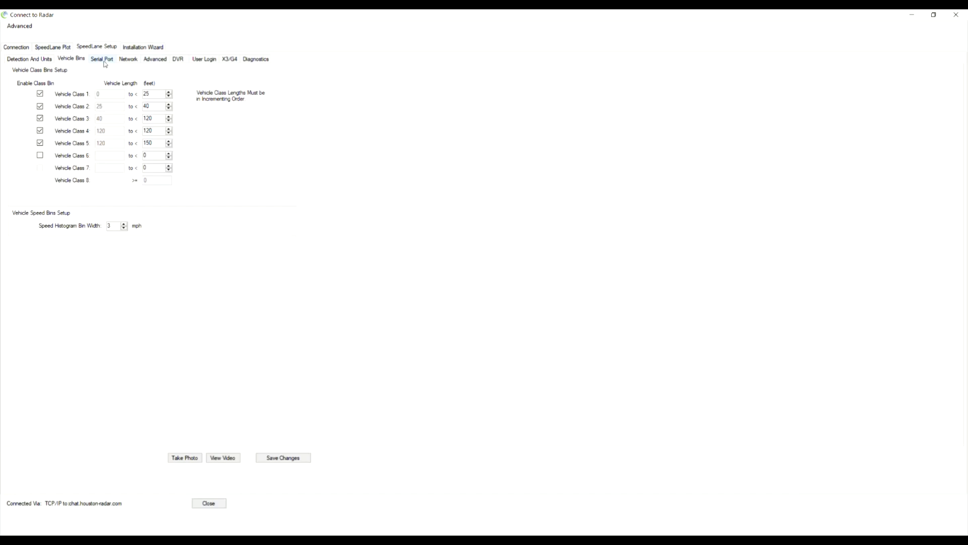
- Show the Serial Port settings and keep the baud rate at 115200 on RS232
{"action": "left_click", "coordinate": [99, 59]}
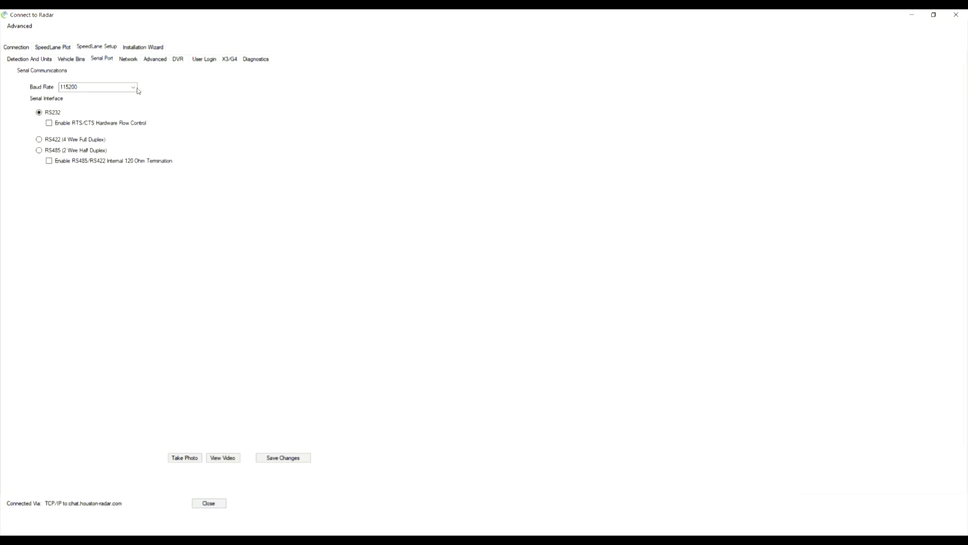
{"action": "left_click", "coordinate": [132, 87]}
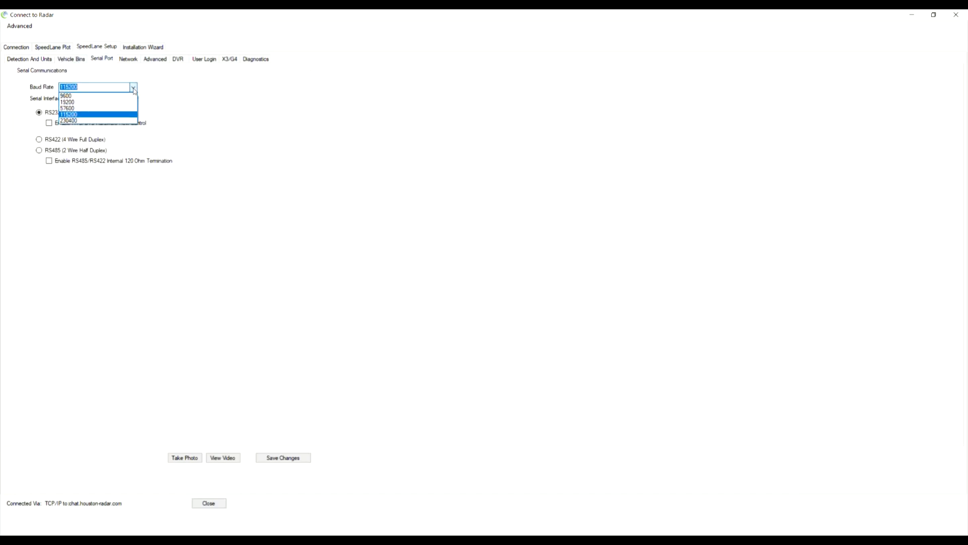
{"action": "left_click", "coordinate": [79, 114]}
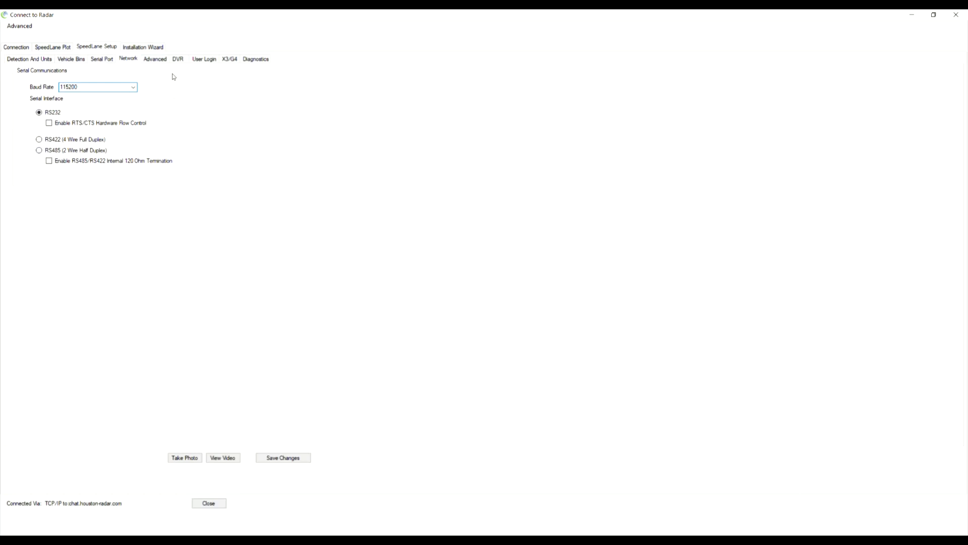
- Review Network settings: Ethernet via DHCP, modem APN hologram, server port 5125
{"action": "left_click", "coordinate": [128, 59]}
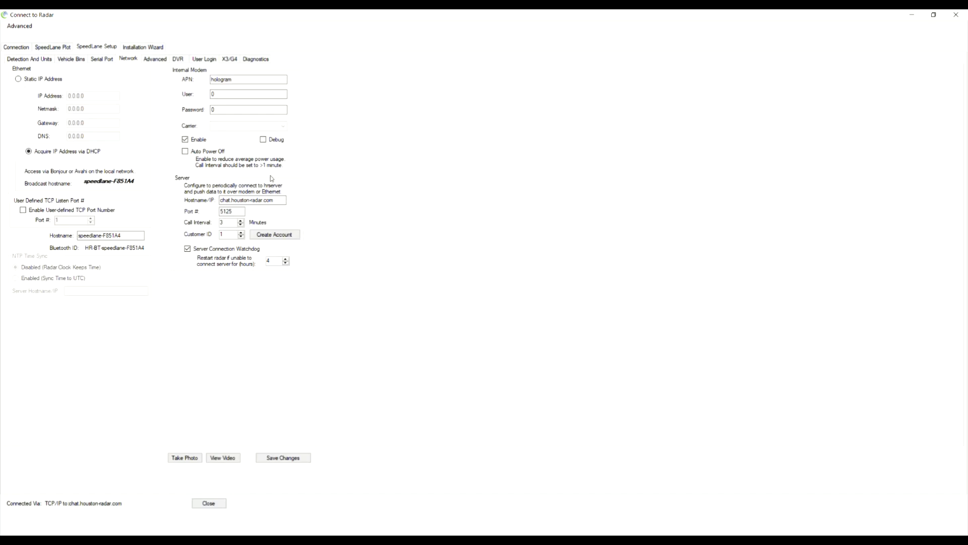
{"action": "mouse_move", "coordinate": [243, 177]}
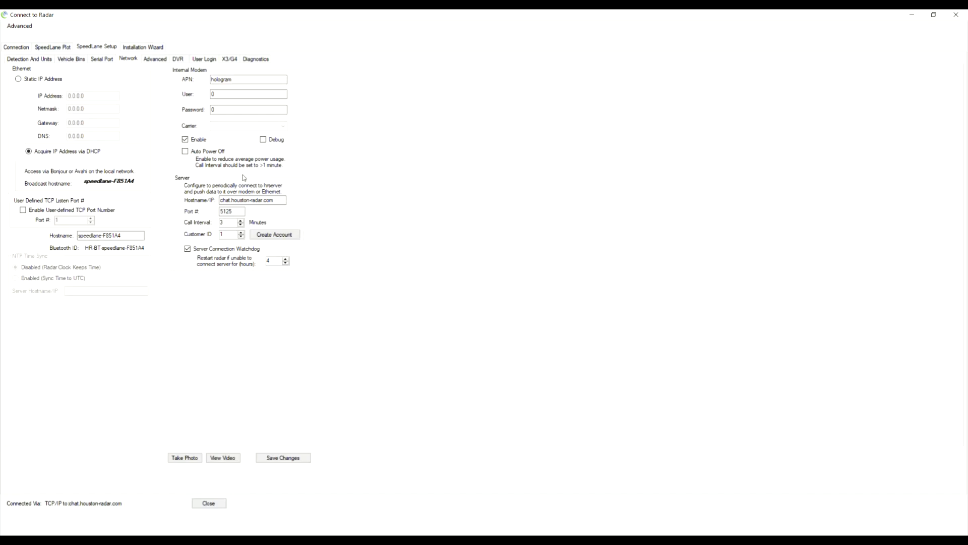
- Review Advanced settings: multipath rejection options, 1-minute logging, plot traffic reduction
{"action": "left_click", "coordinate": [156, 58]}
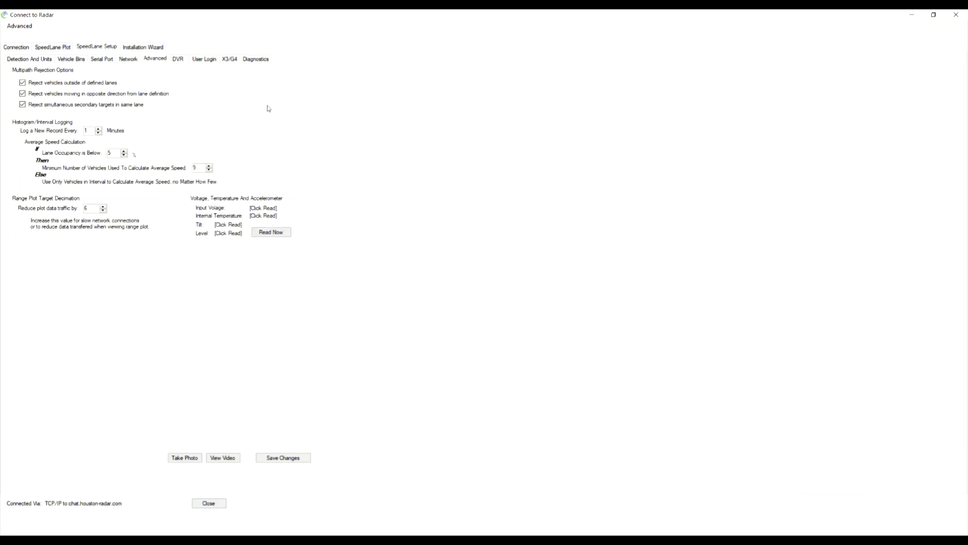
{"action": "mouse_move", "coordinate": [9, 122]}
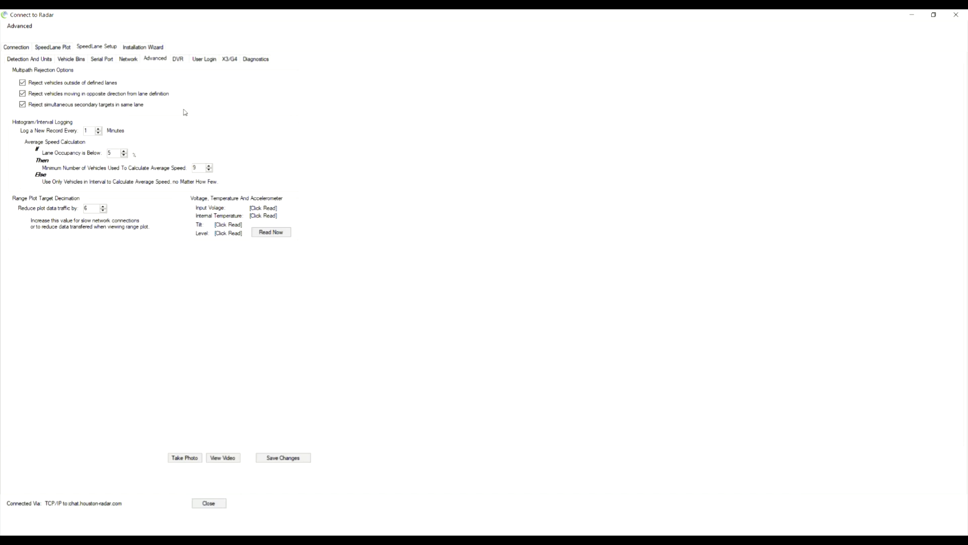
- Review User Login settings, with login turned off and no users
{"action": "left_click", "coordinate": [204, 59]}
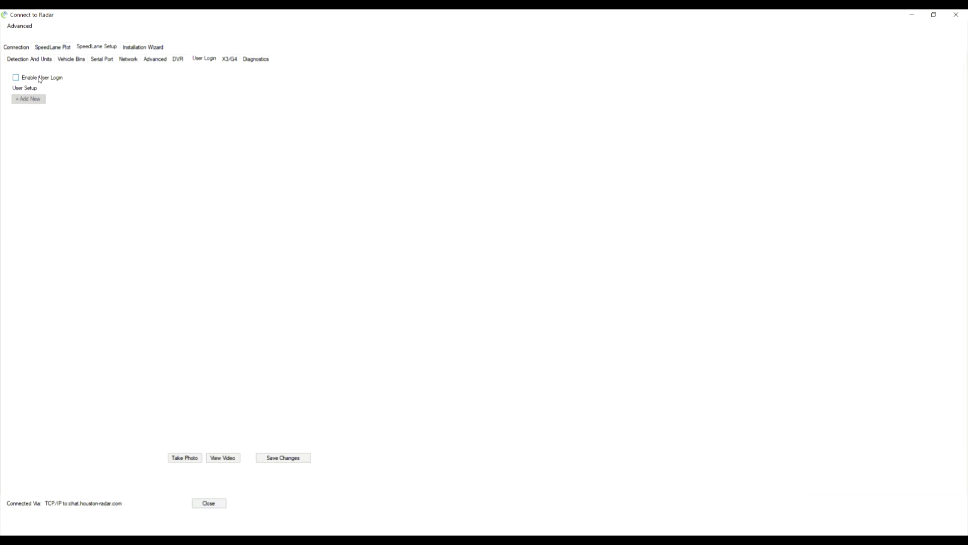
{"action": "mouse_move", "coordinate": [219, 71]}
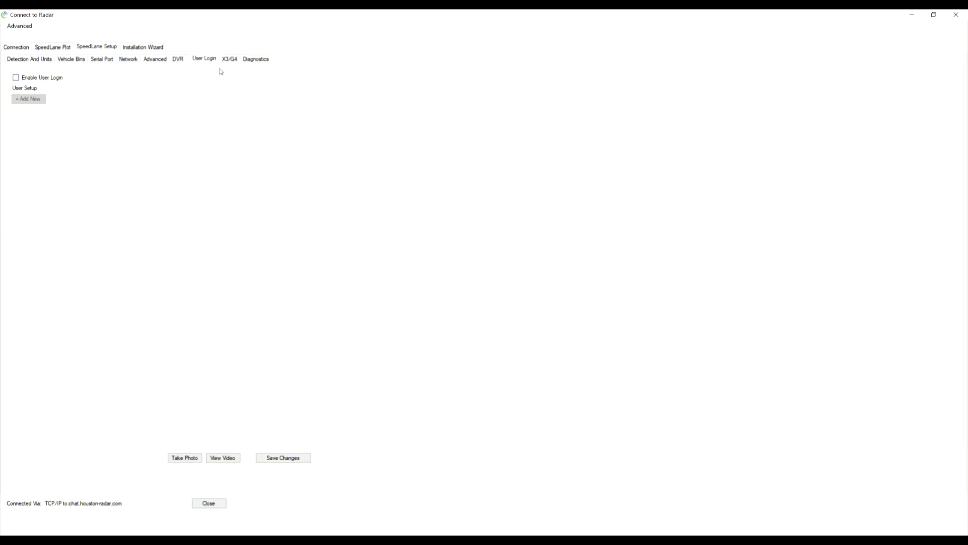
- Review X3/G4 settings: RTMS response off, RTMS ID 1, 30-second message period
{"action": "left_click", "coordinate": [230, 59]}
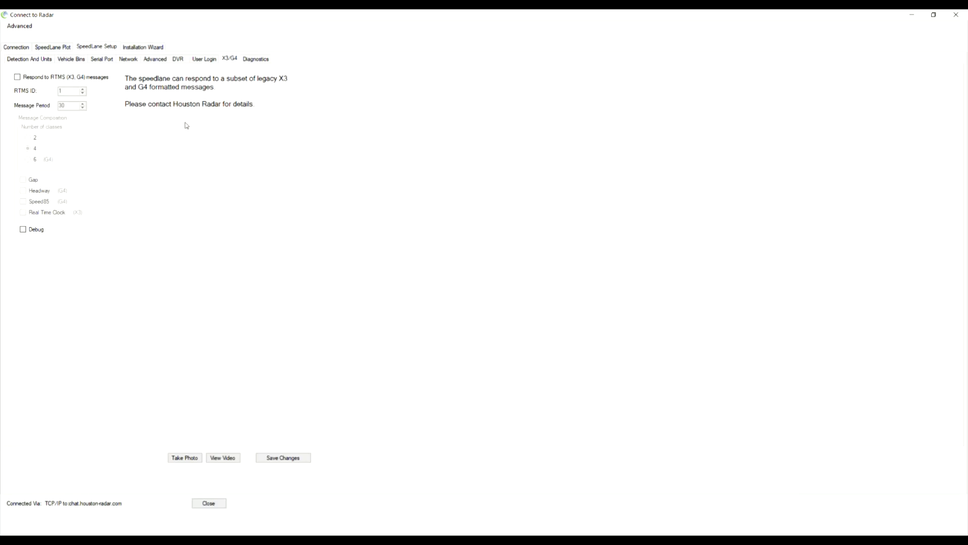
{"action": "mouse_move", "coordinate": [121, 118]}
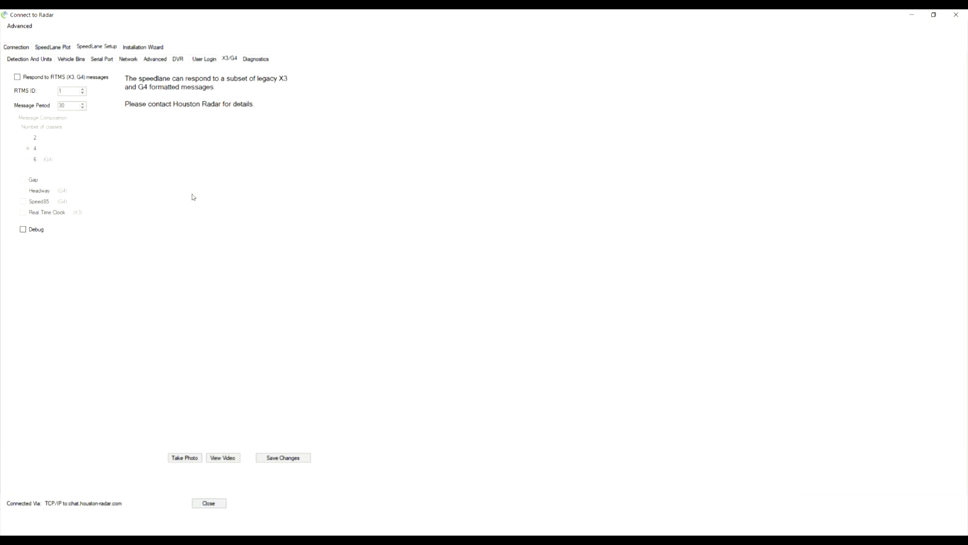
{"action": "mouse_move", "coordinate": [123, 117]}
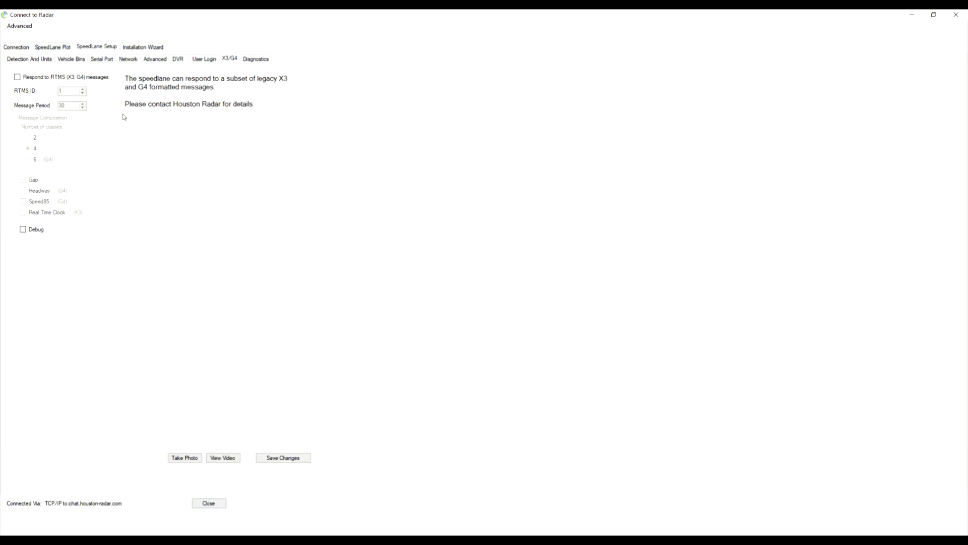
{"action": "mouse_move", "coordinate": [122, 95]}
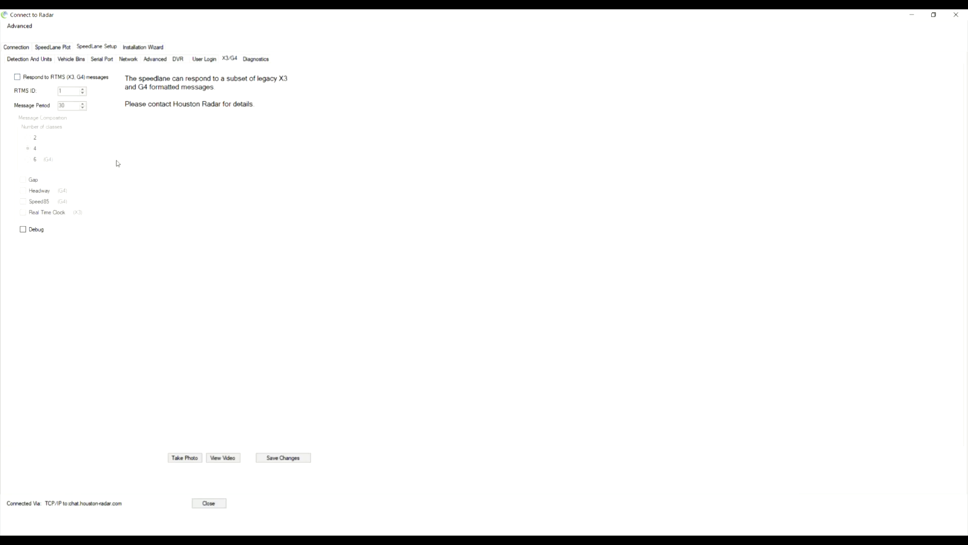
{"action": "mouse_move", "coordinate": [225, 131]}
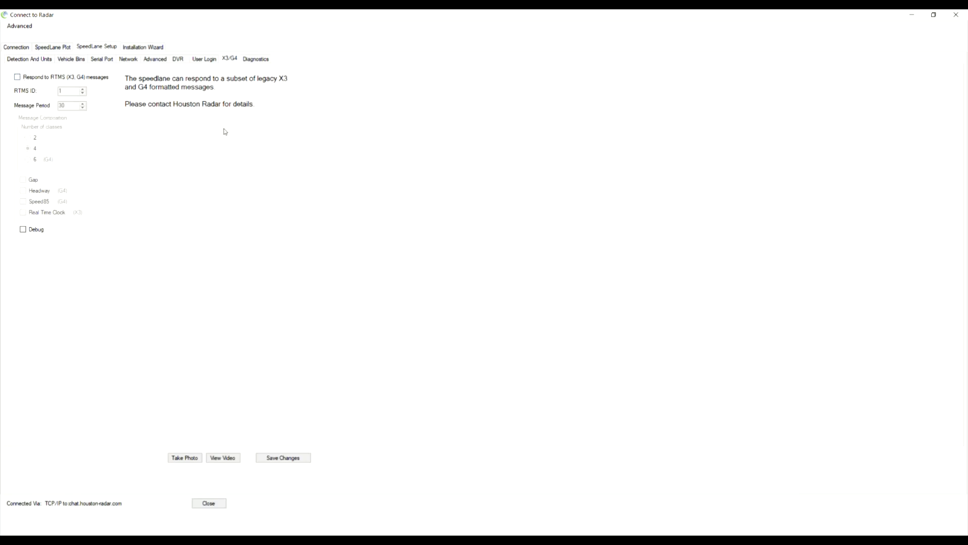
{"action": "mouse_move", "coordinate": [262, 66]}
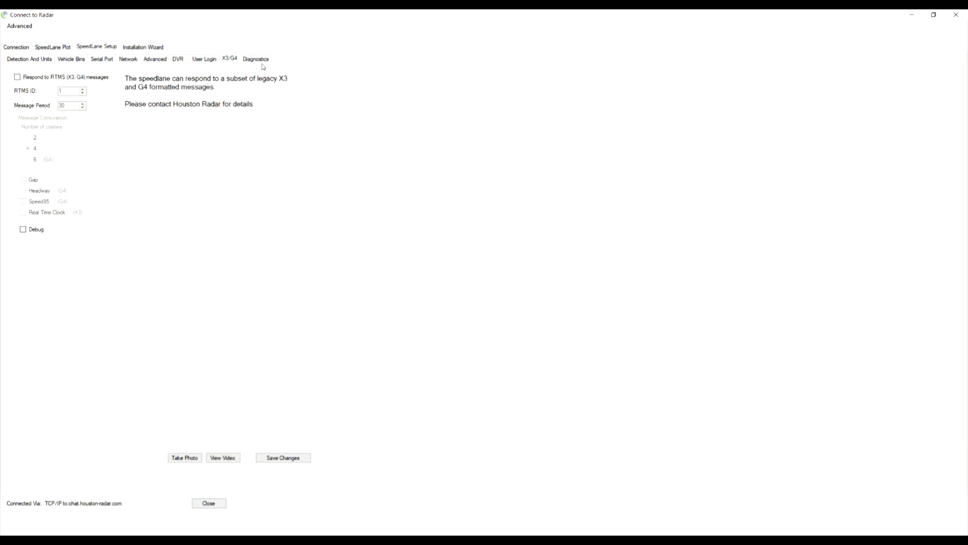